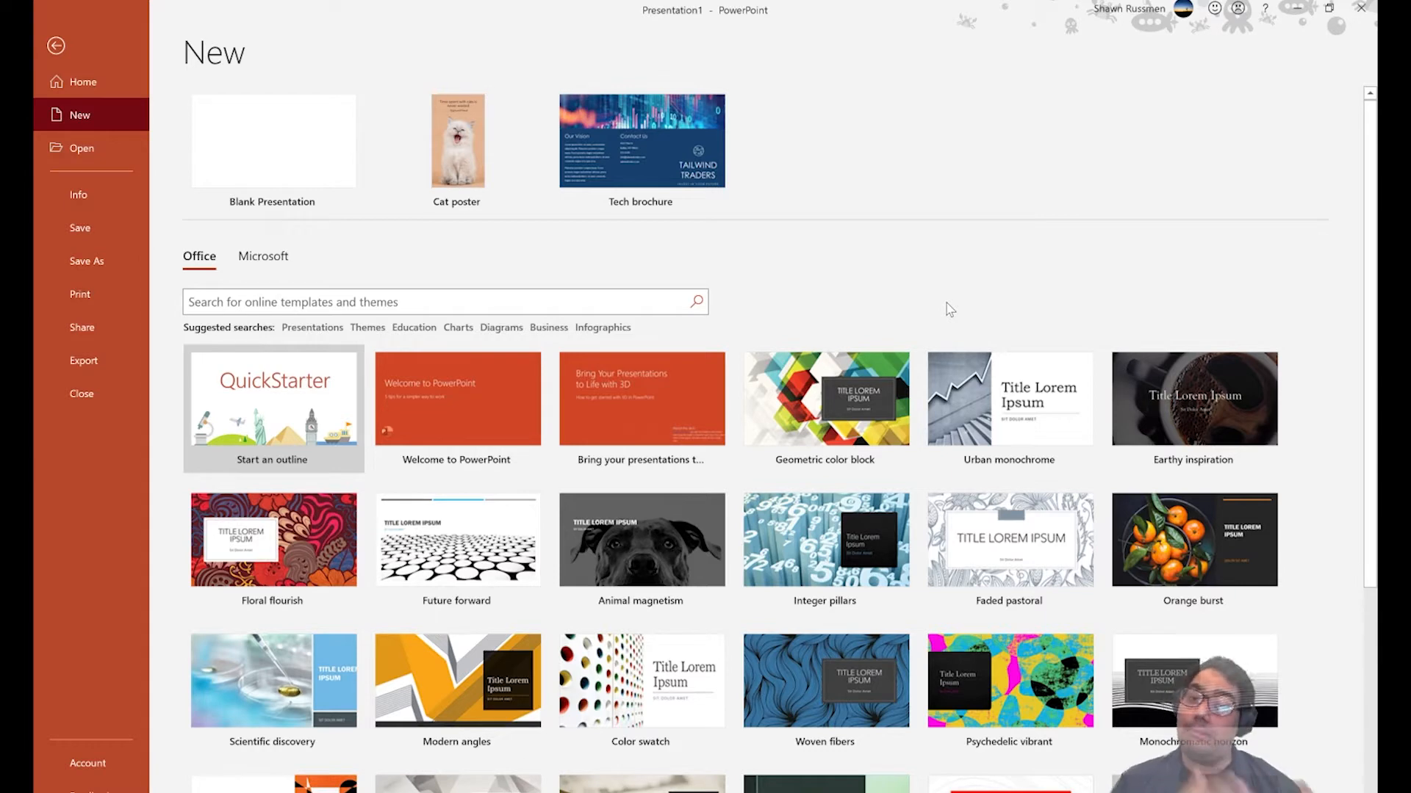
mouse_move(345, 382)
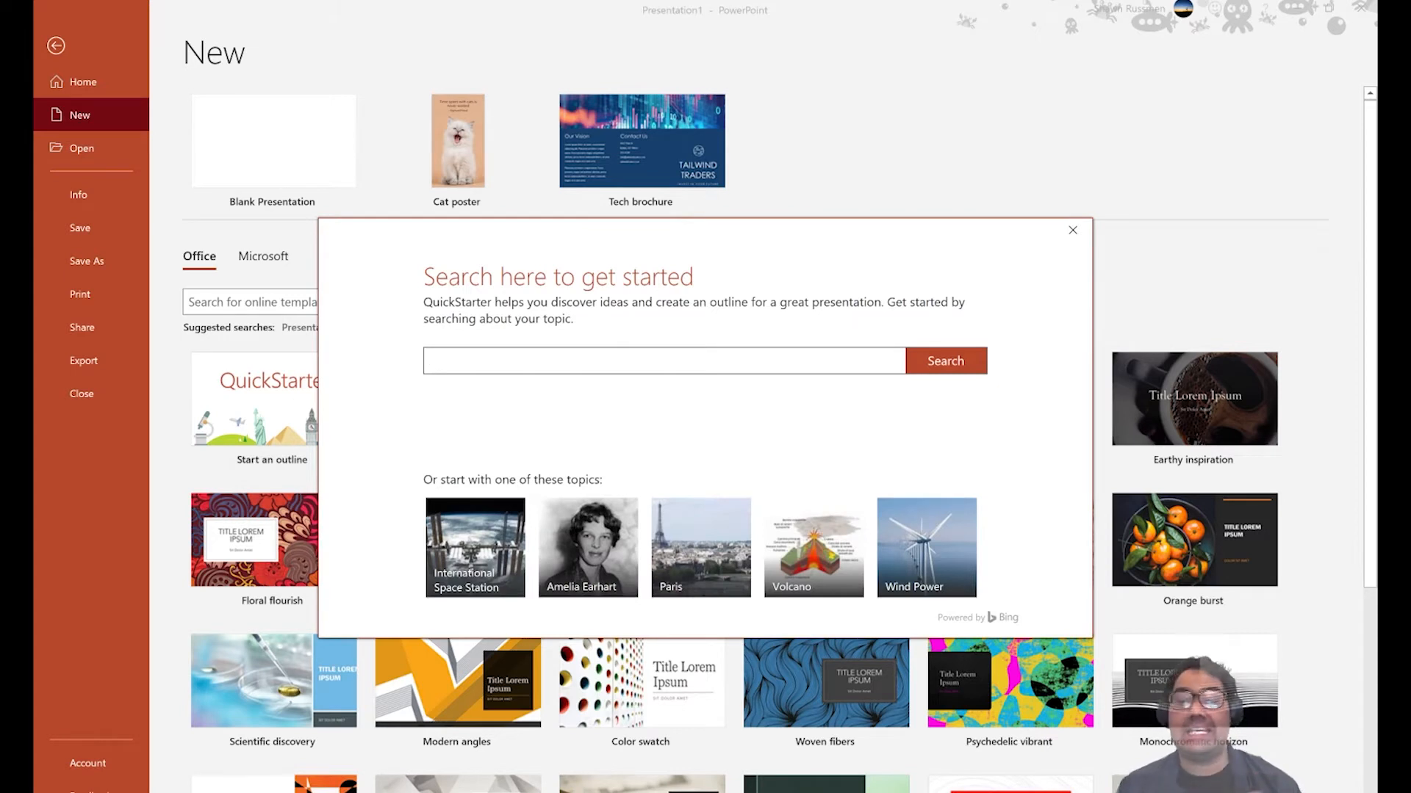
Search the QuickStarter outline tool for the topic 'Lee Kuan Yew'.
text(L)
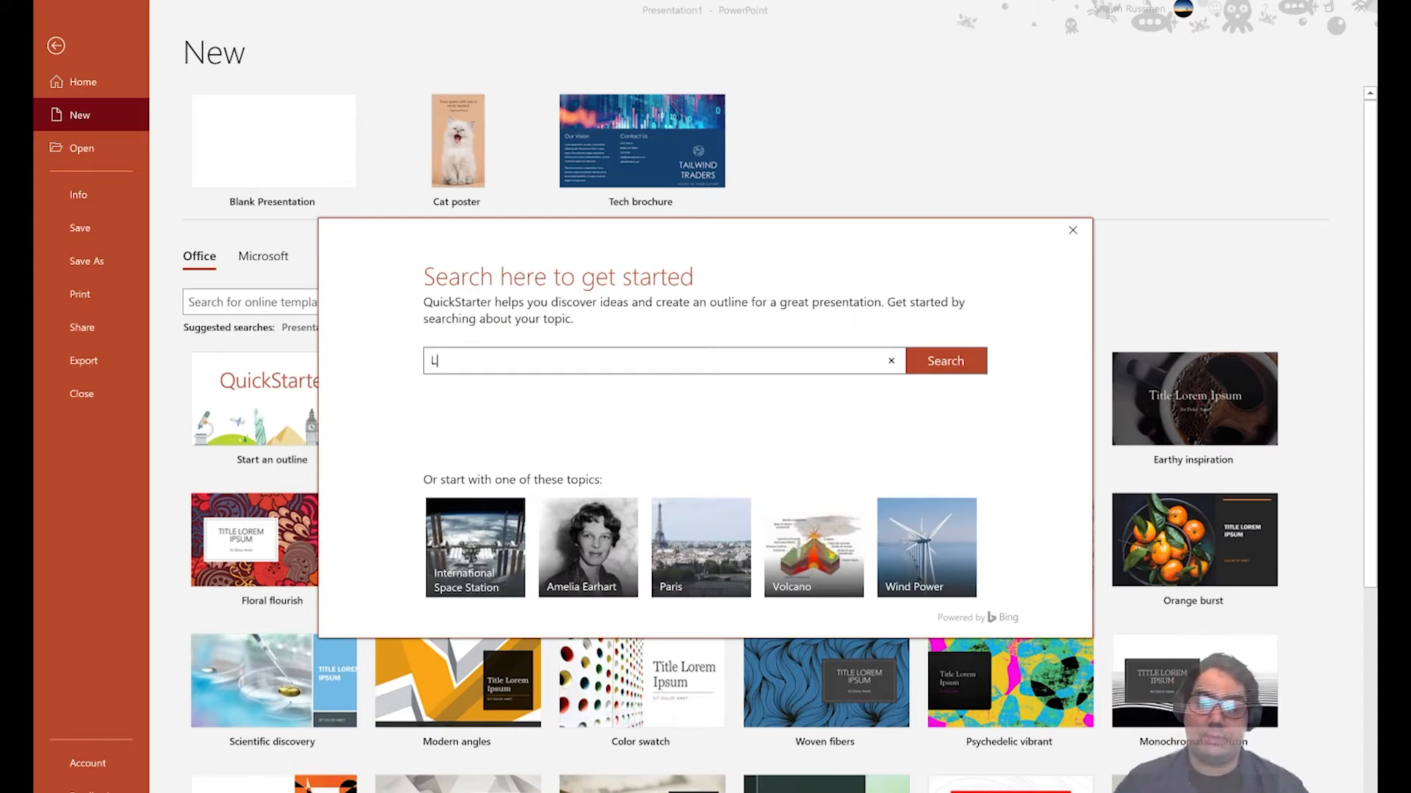
text(ee Kuan Yew)
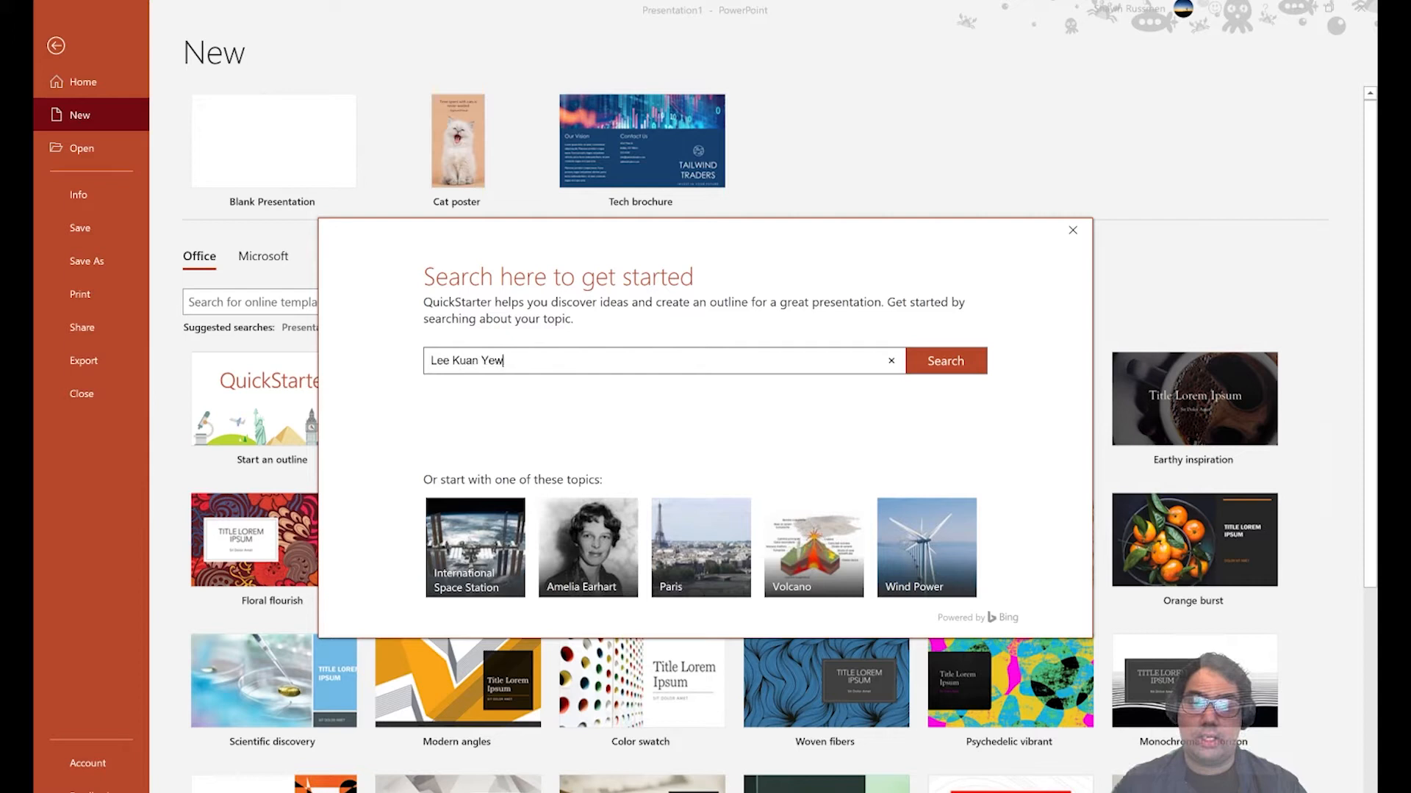
click(945, 361)
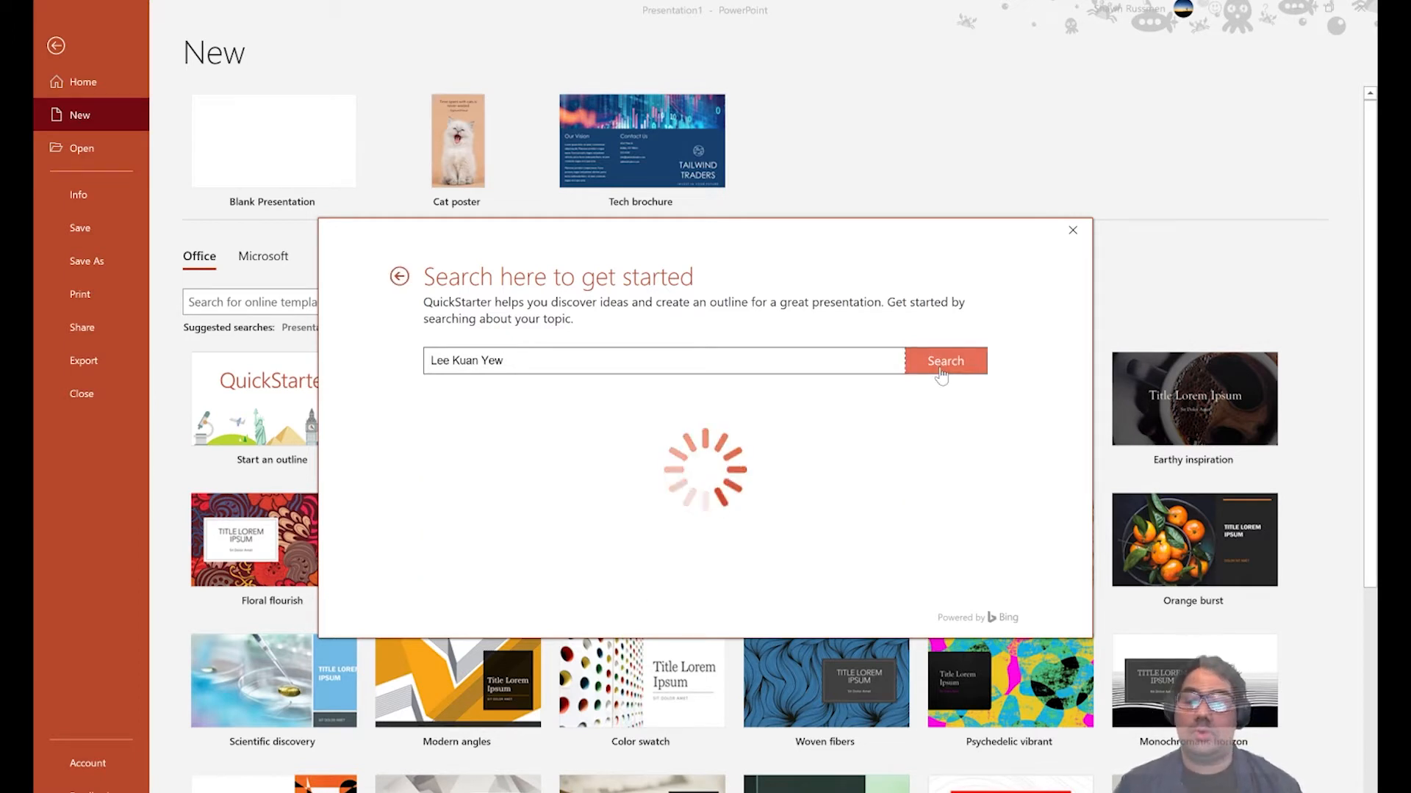
click(945, 361)
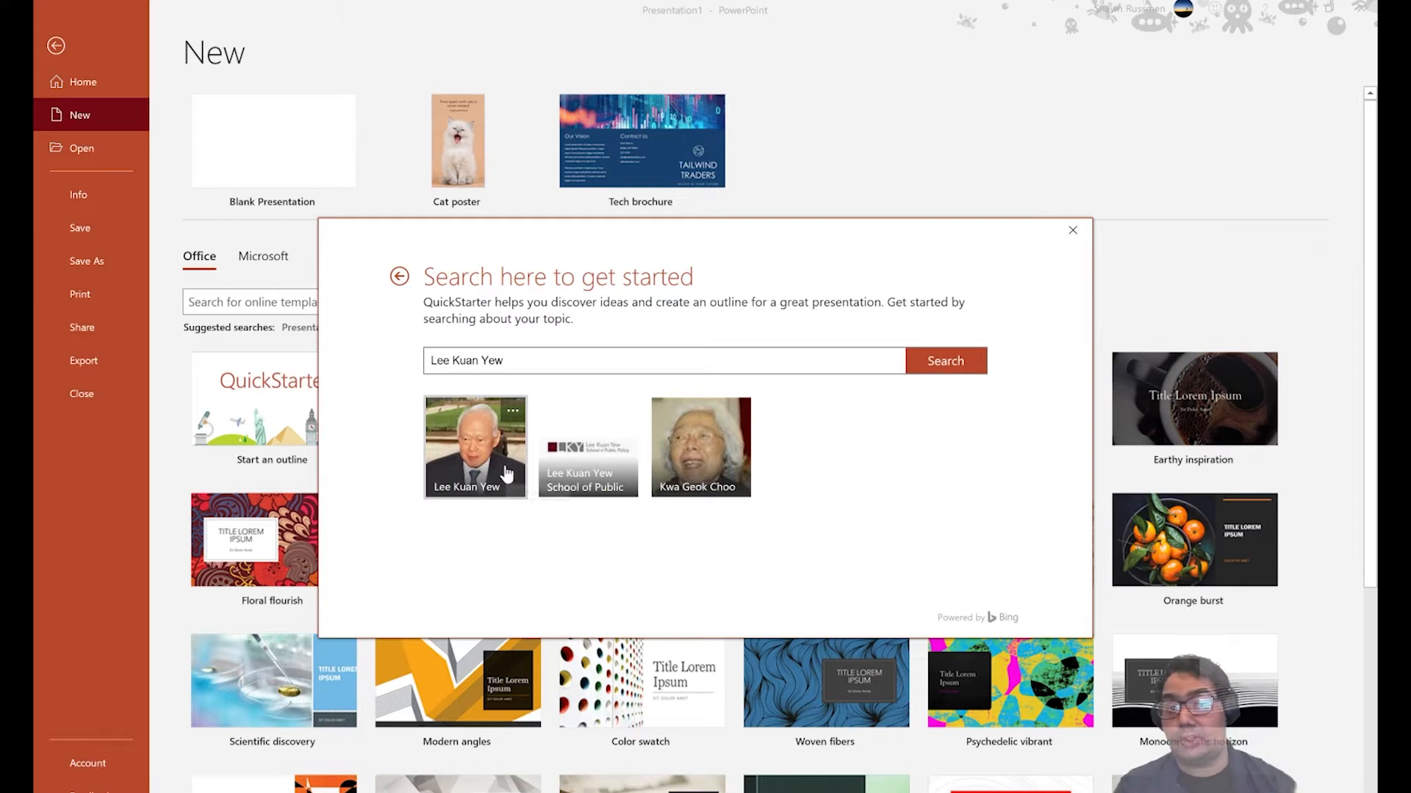
Choose the Lee Kuan Yew result, untick Additional honours and Awards slides, and continue to Pick a look.
click(475, 447)
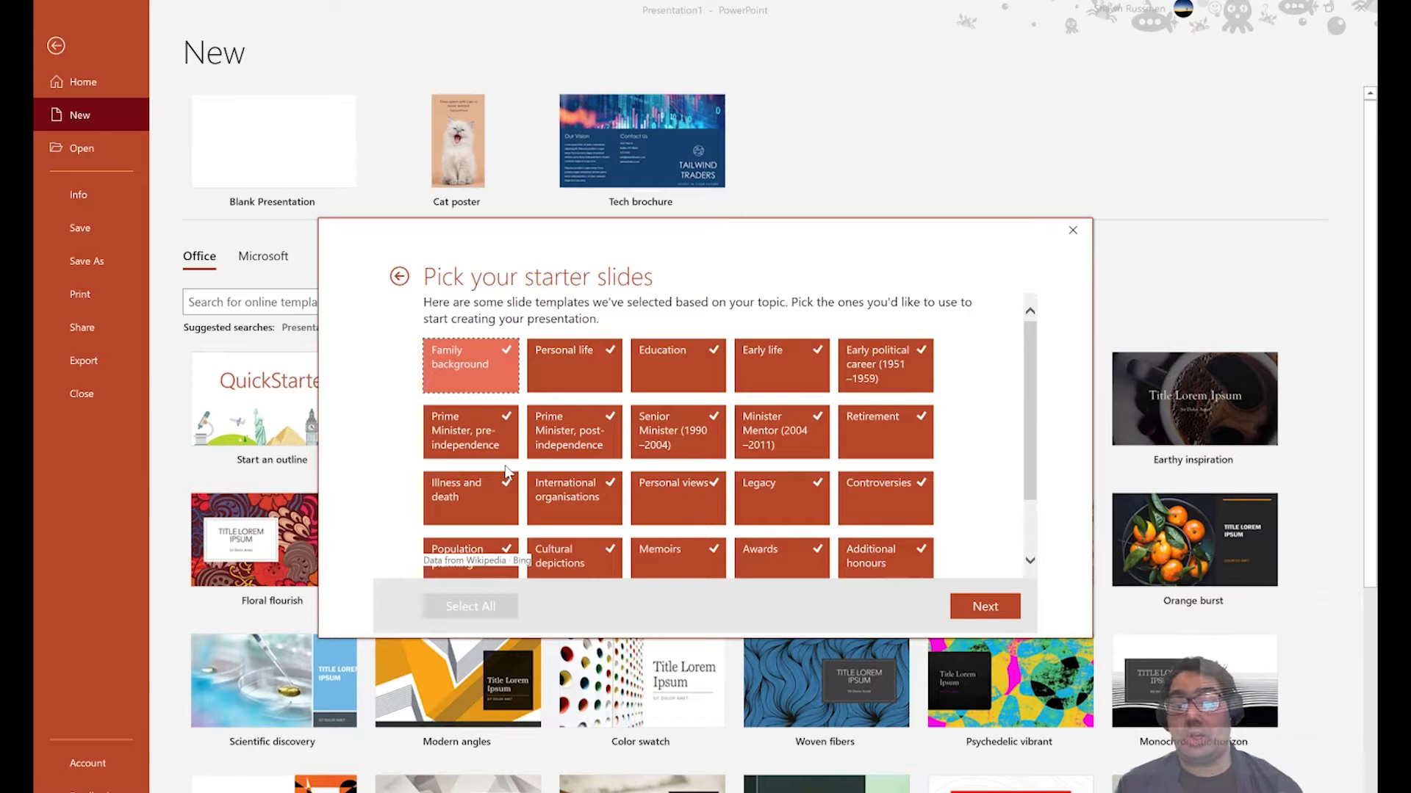
scroll(down, 3)
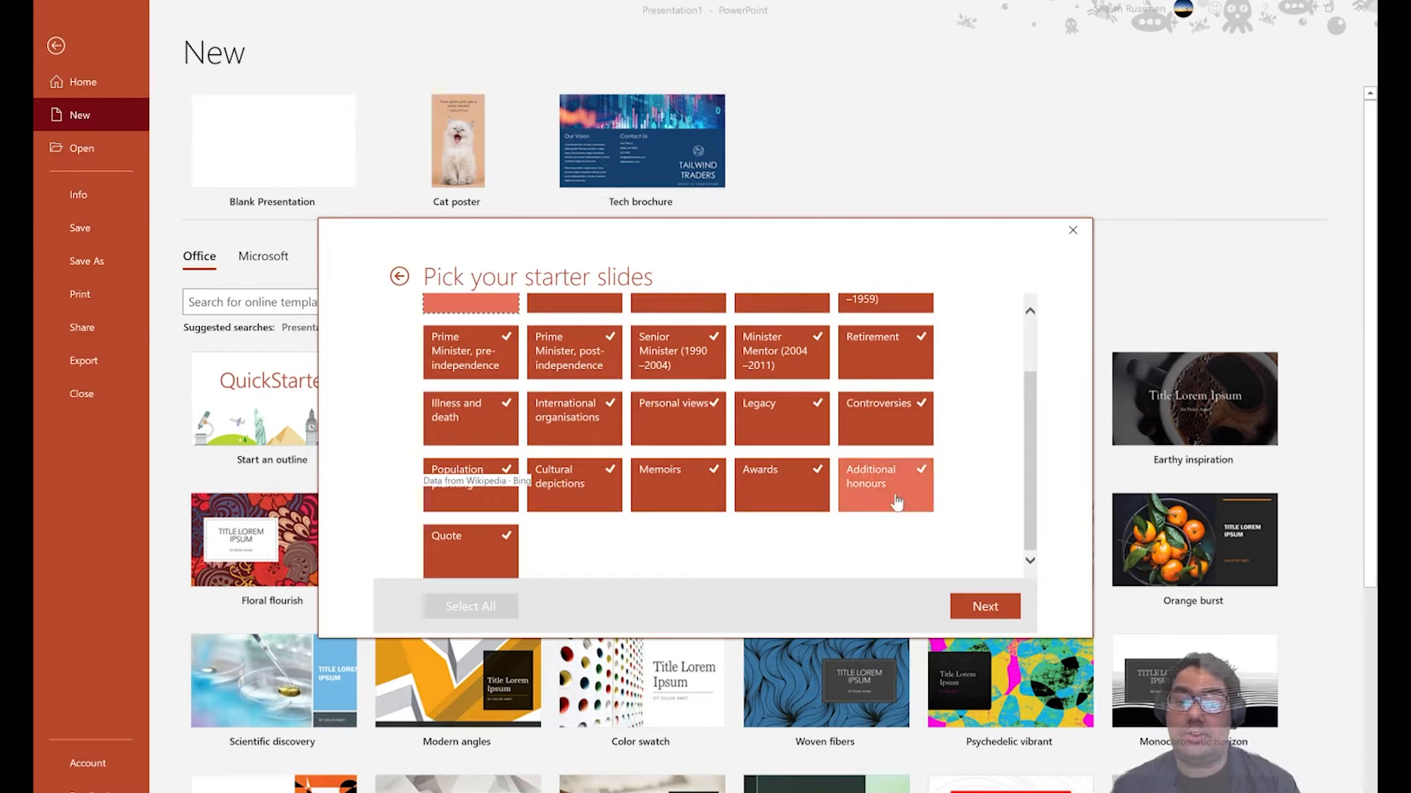
click(885, 484)
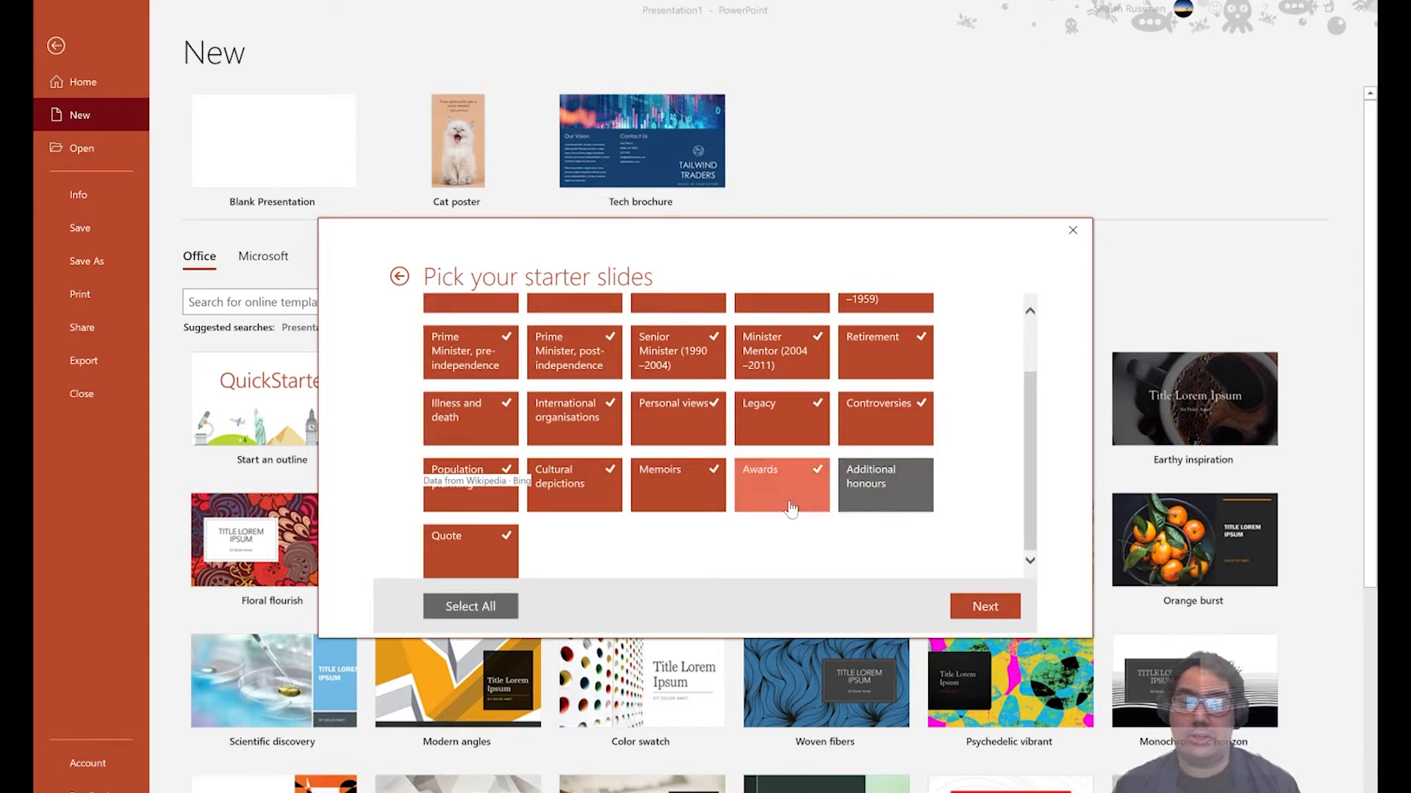
click(781, 494)
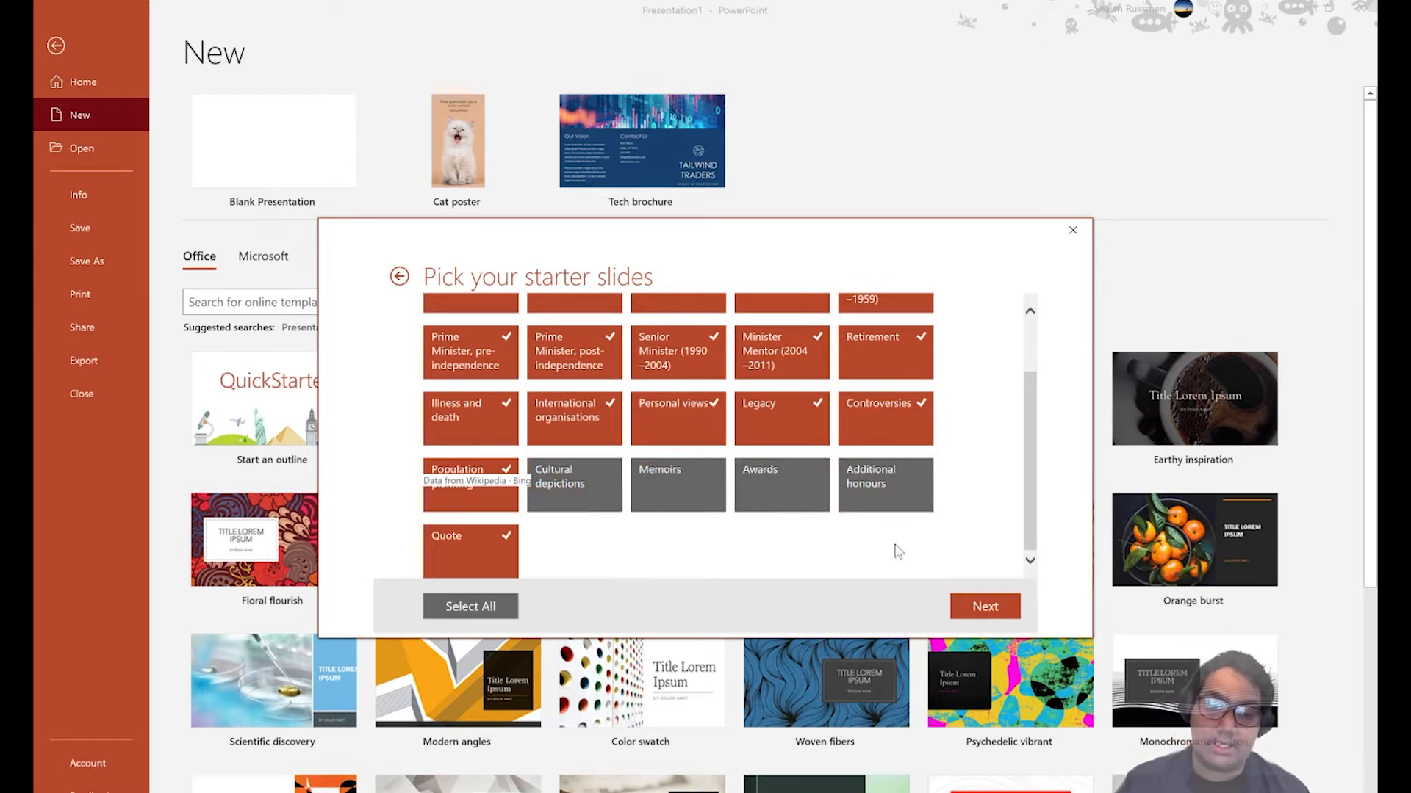
click(985, 606)
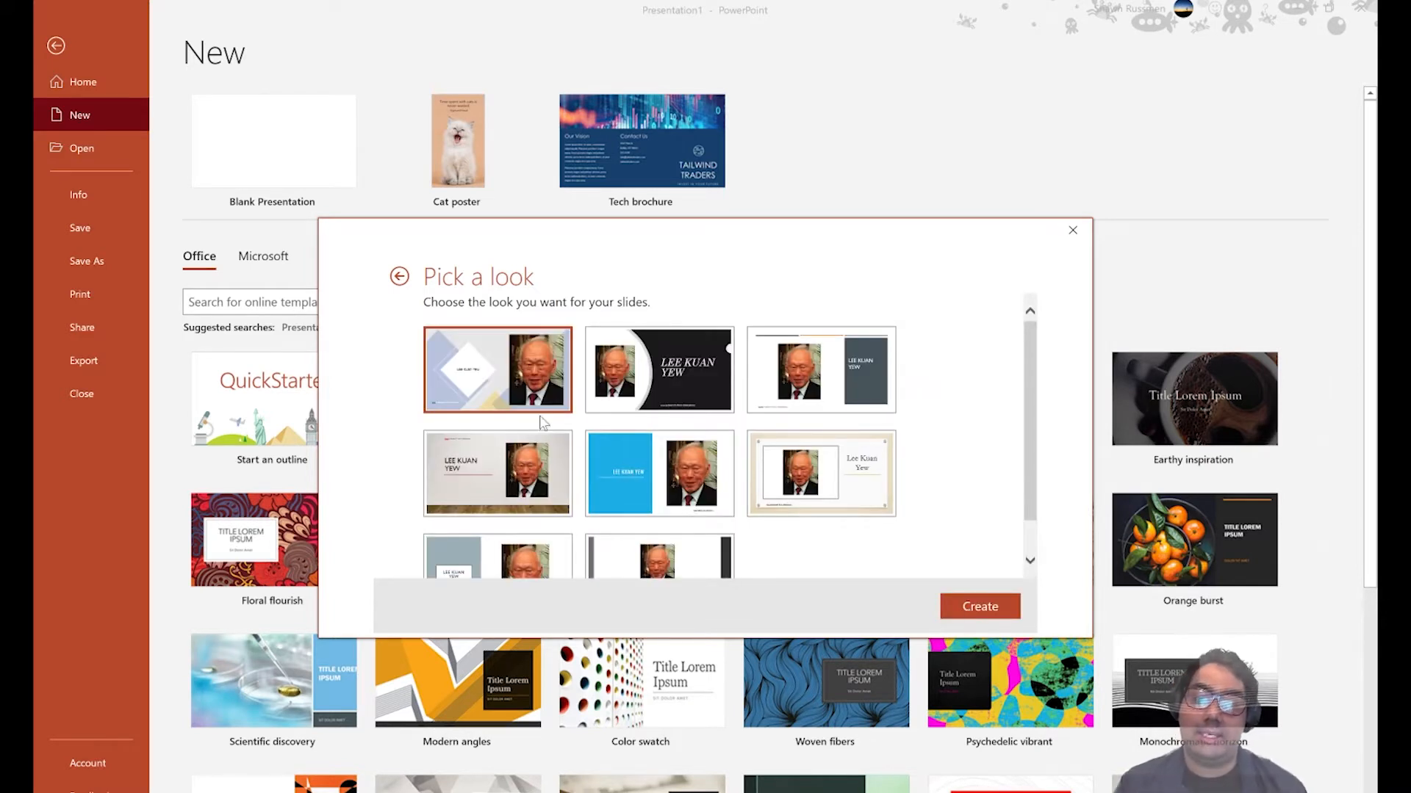
mouse_move(743, 487)
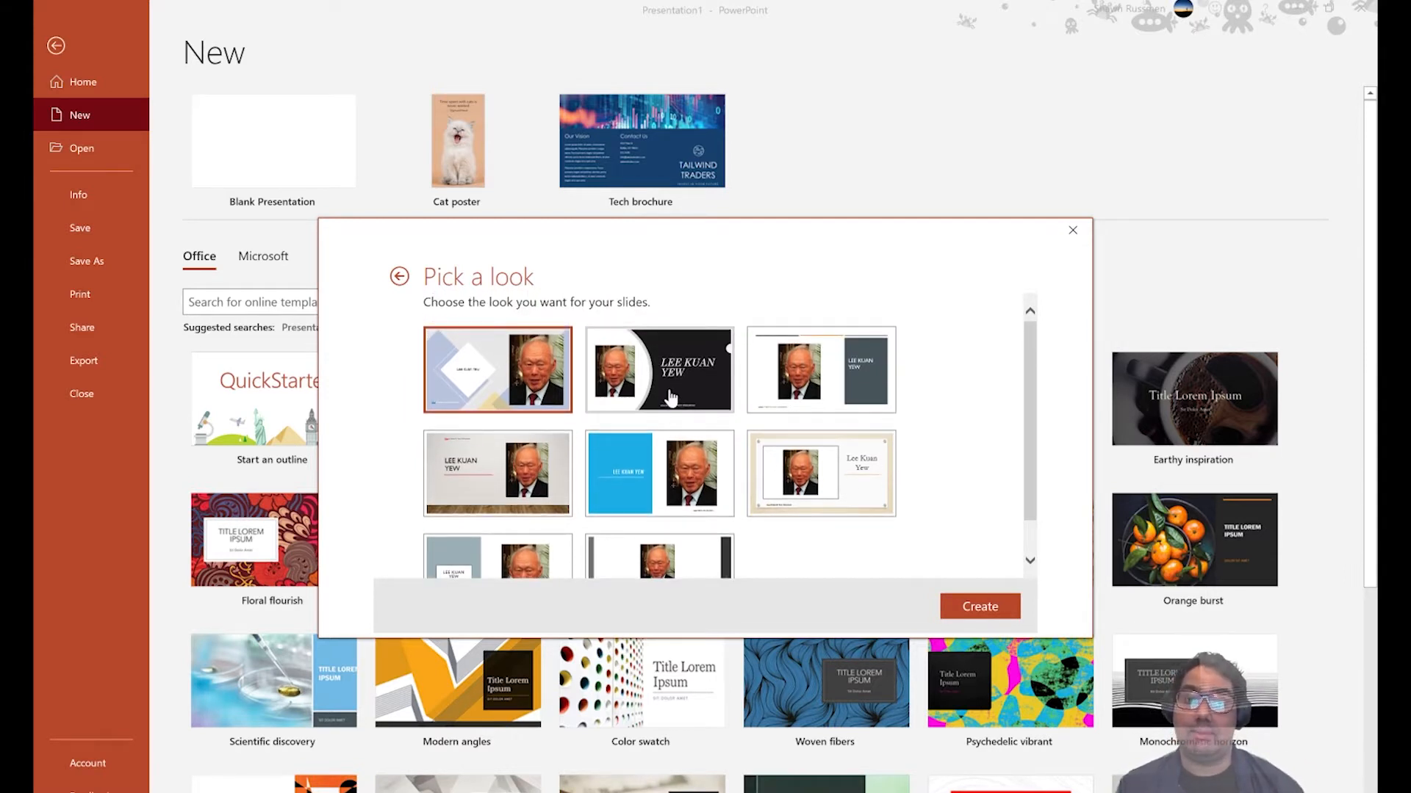
Create the deck with the black design showing the large italic name beside his photo.
click(980, 606)
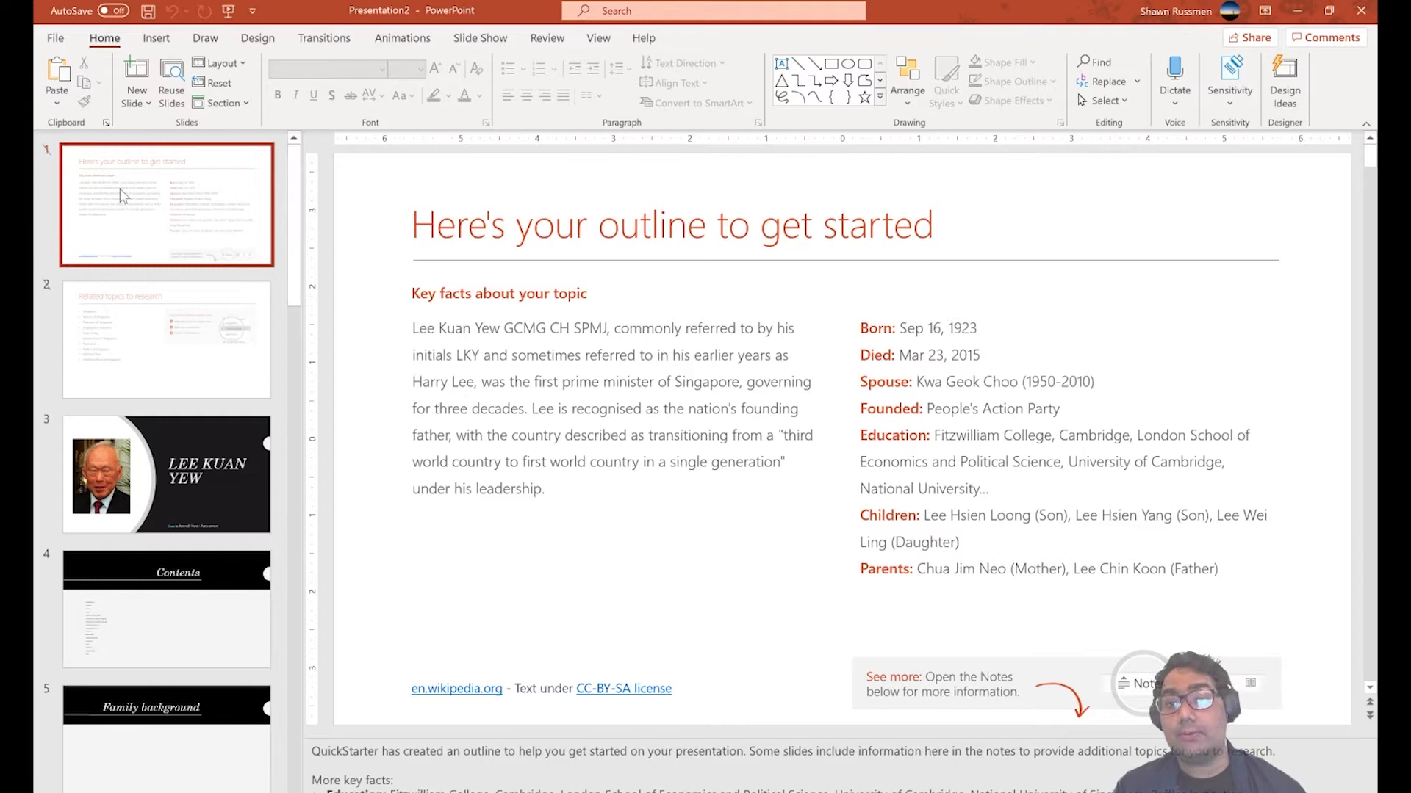
mouse_move(124, 196)
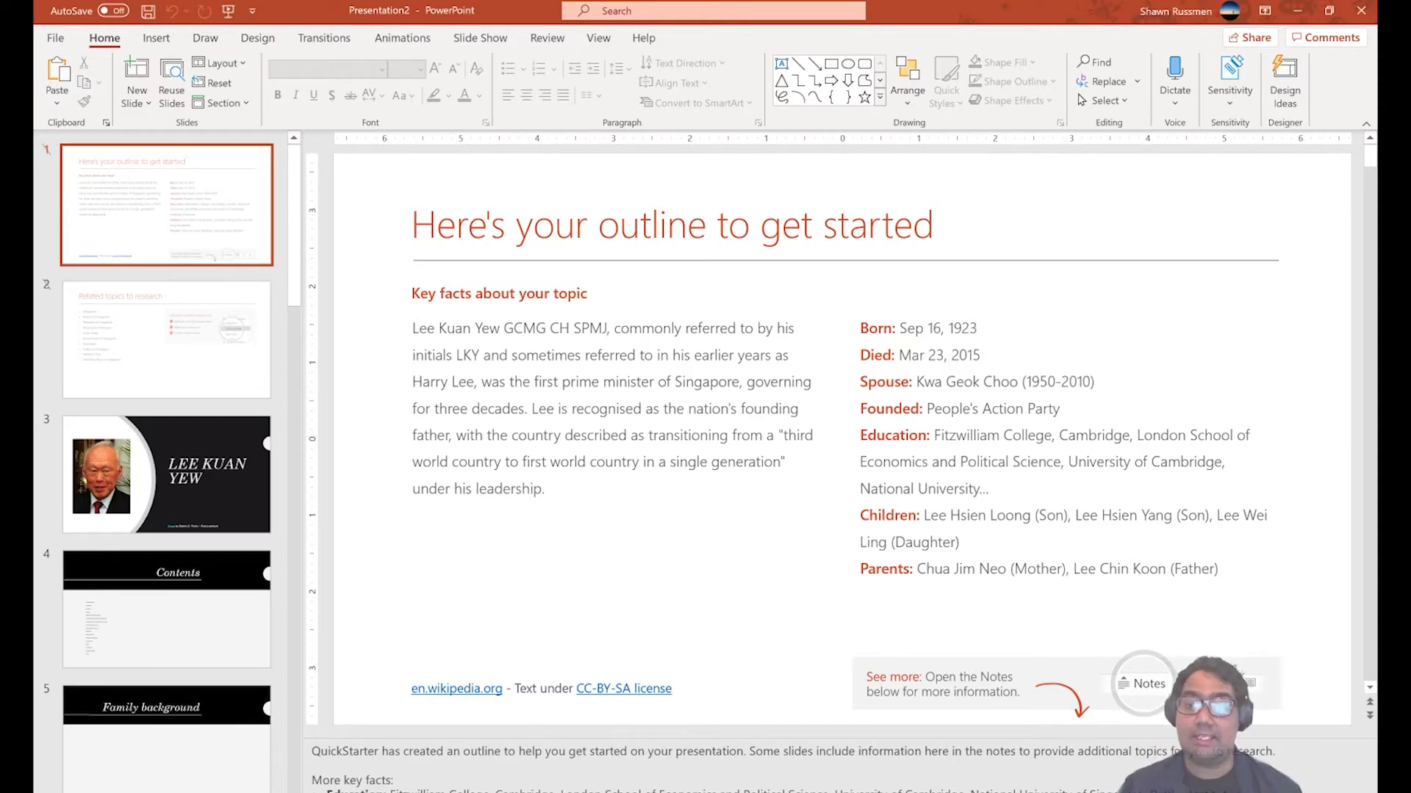
mouse_move(289, 357)
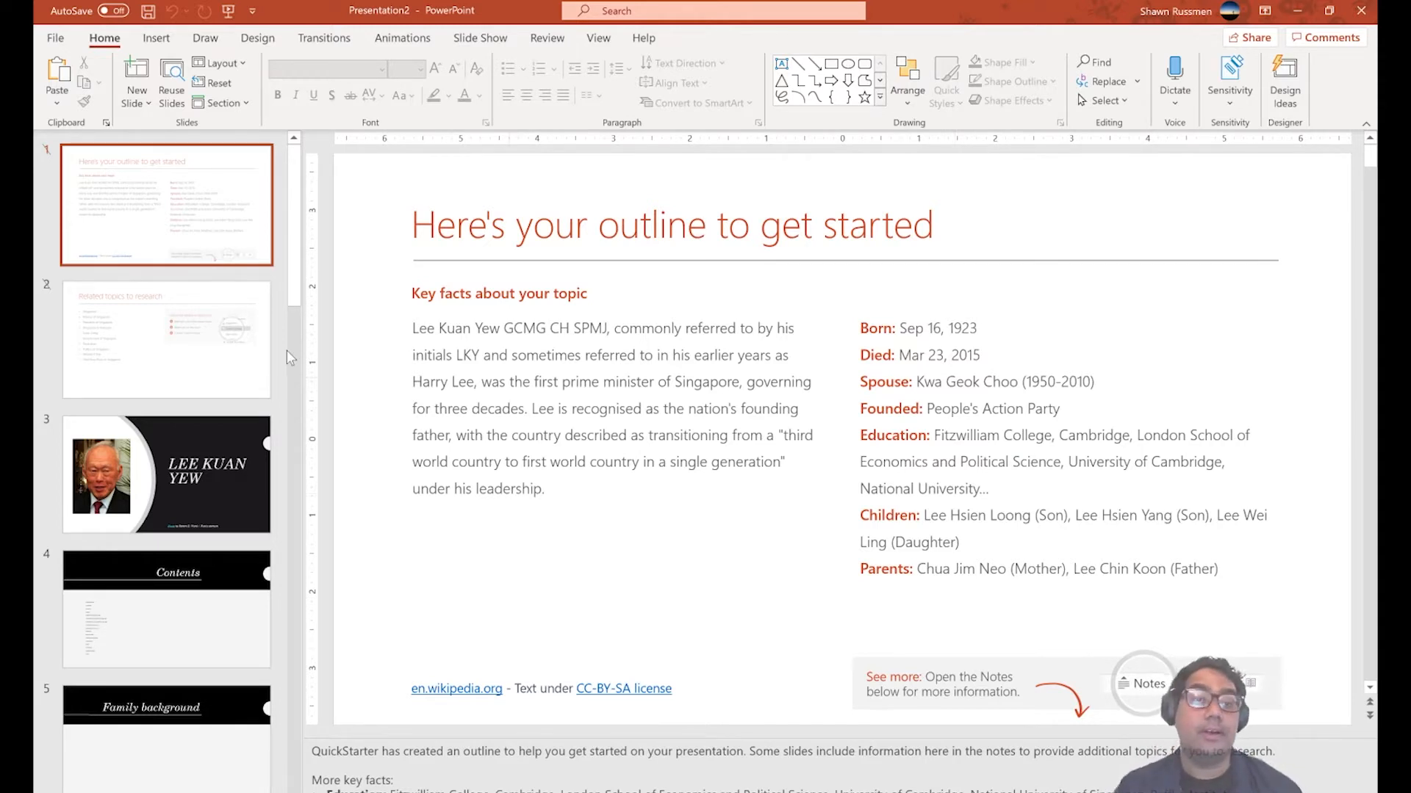
Show slide 2, 'Related topics to research', from the thumbnail pane.
click(168, 341)
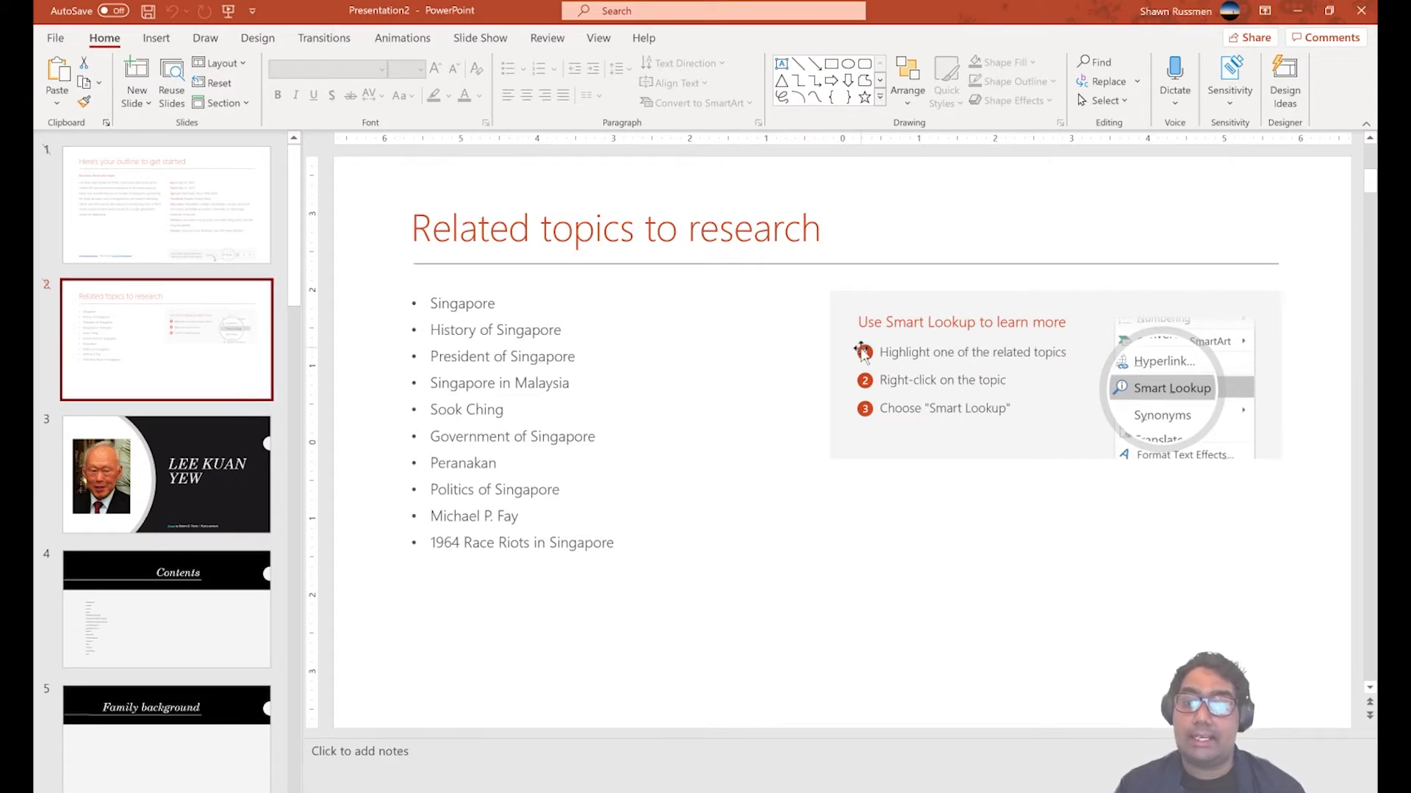
mouse_move(994, 333)
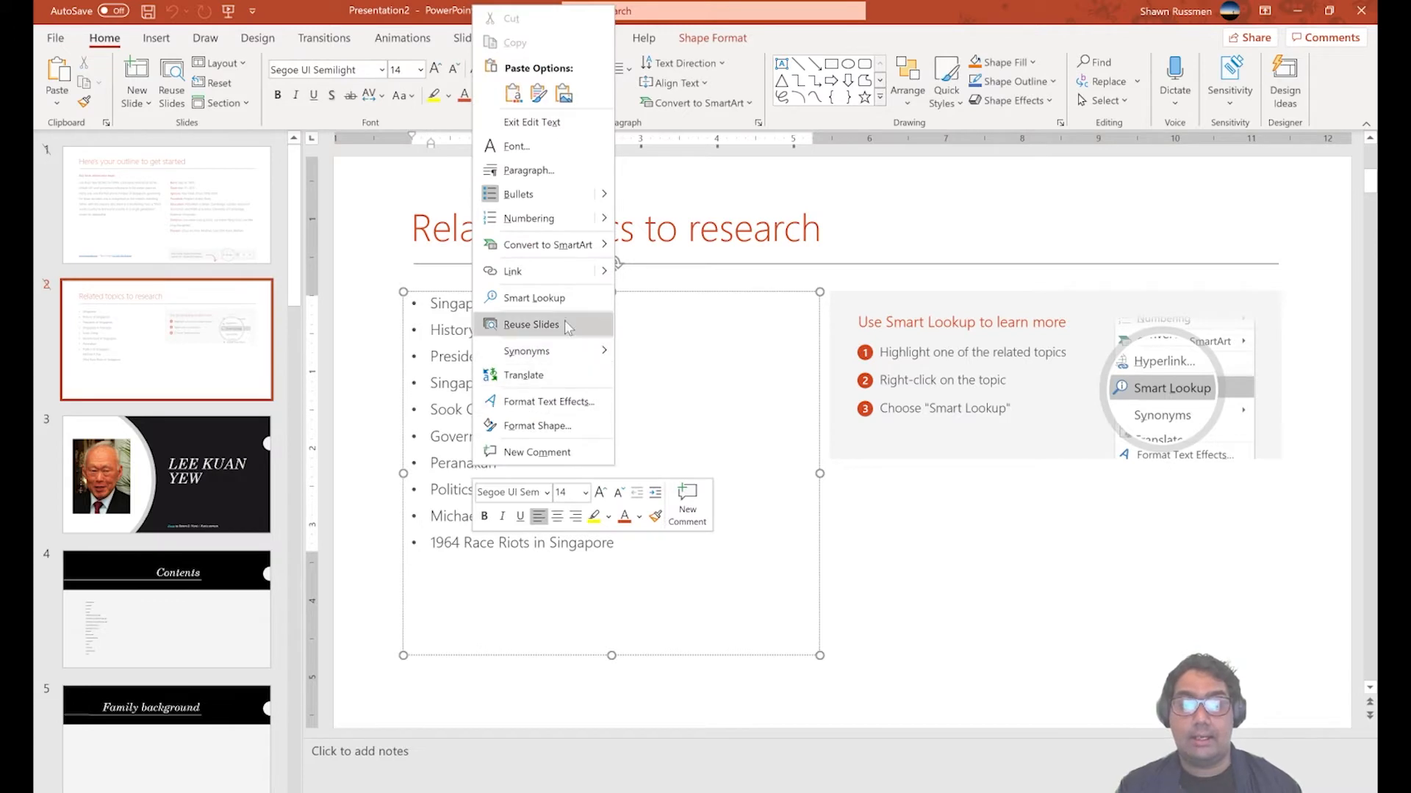
Run Smart Lookup on the Peranakan bullet, then switch to the Lee Kuan Yew title slide.
click(534, 297)
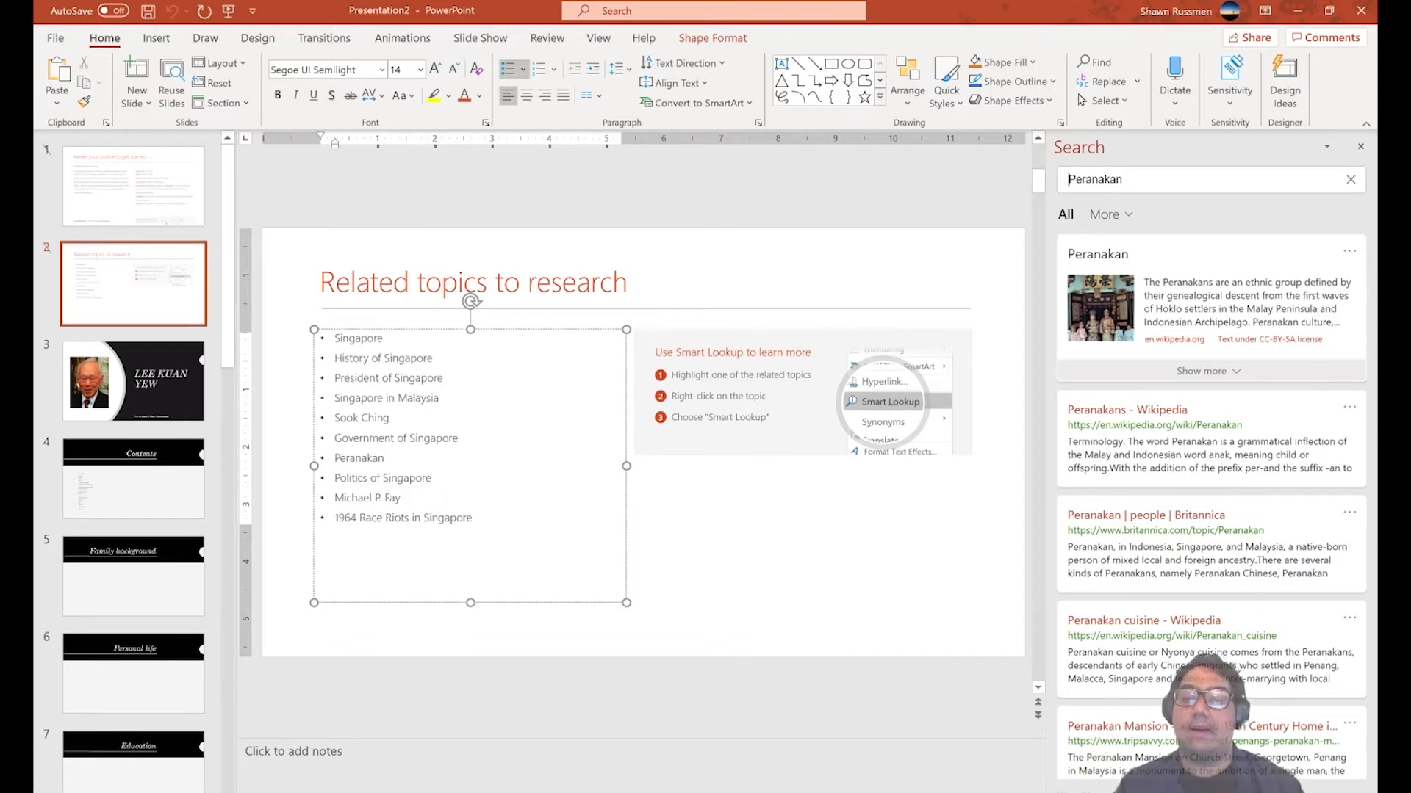
click(133, 381)
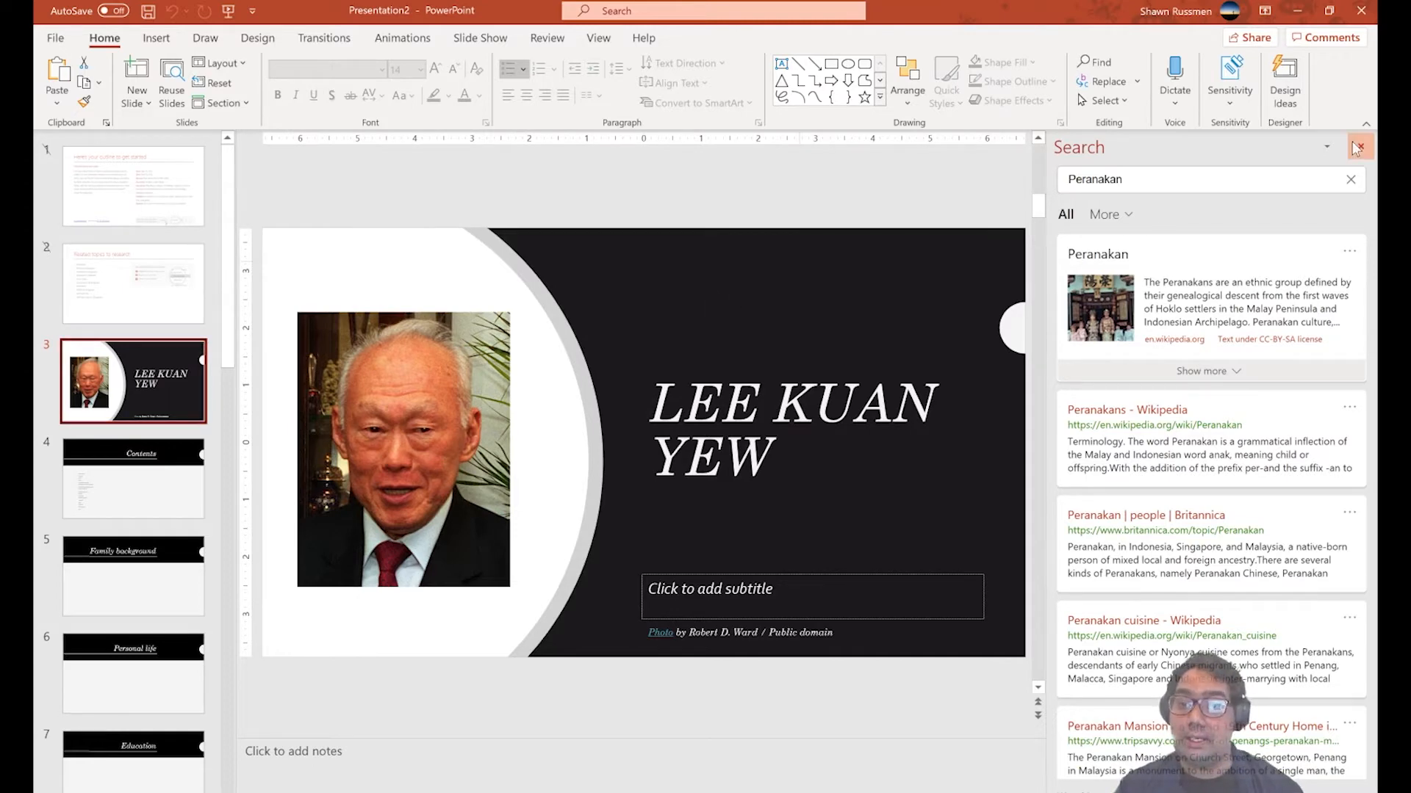
Close the Search pane and browse via Personal life to the Prime Minister, pre-independence slide.
click(1359, 147)
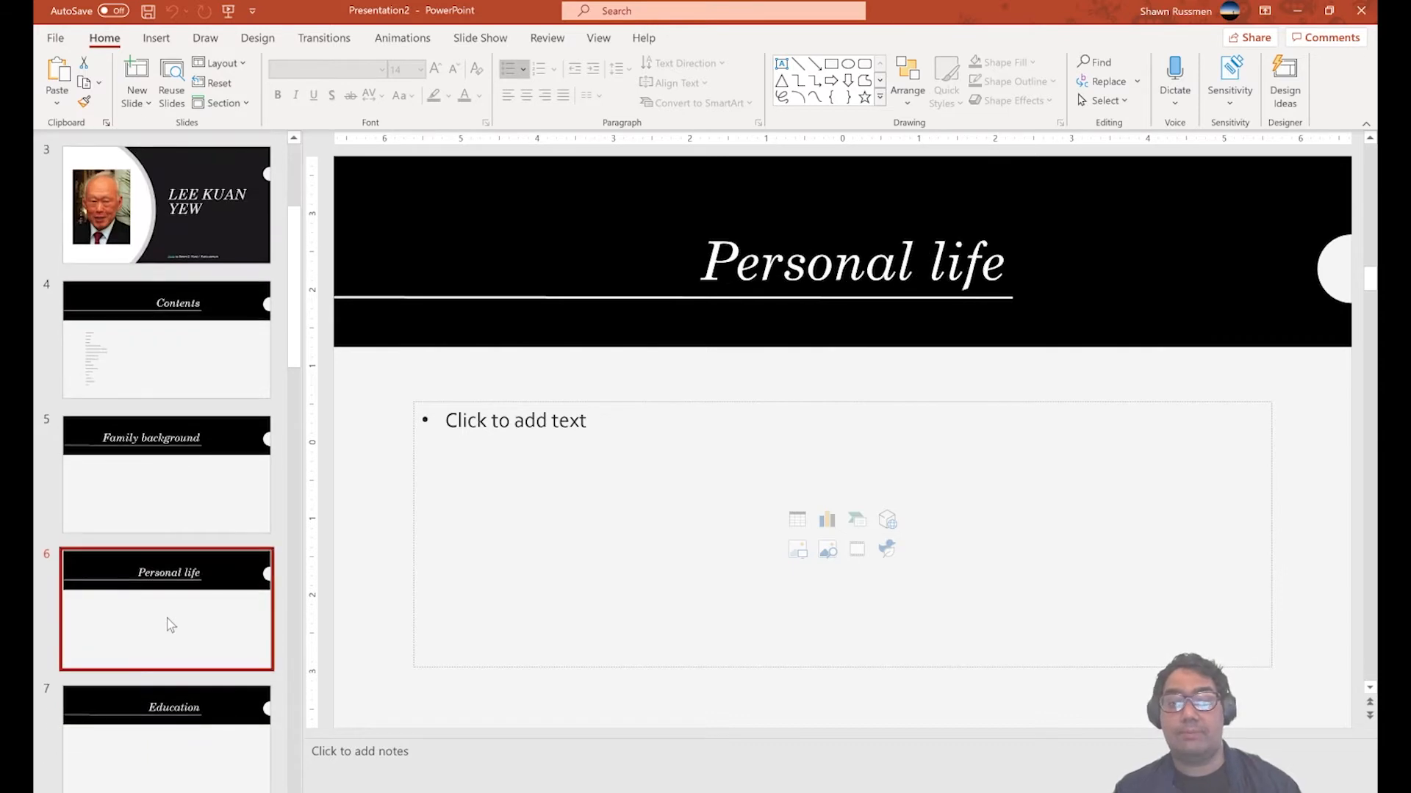
click(161, 708)
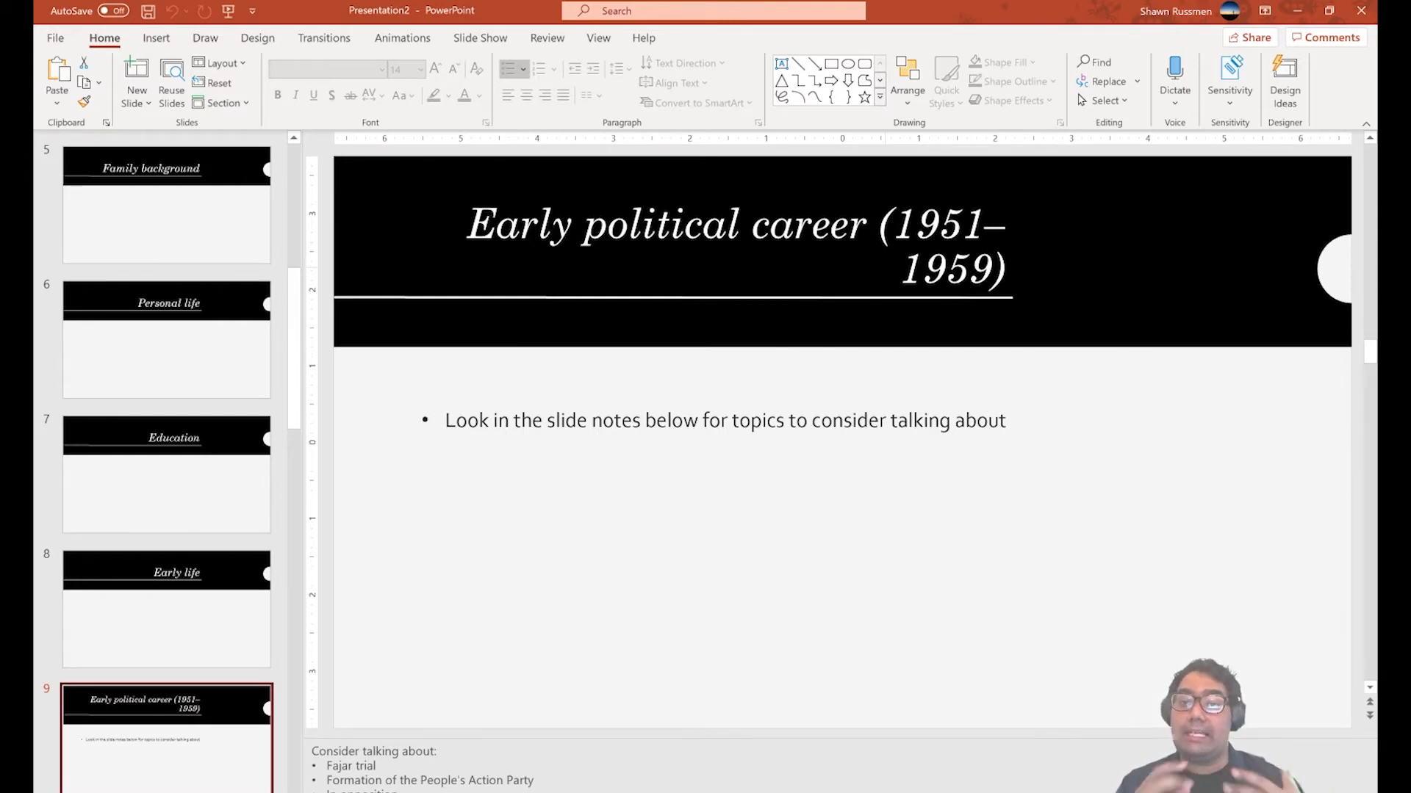
mouse_move(455, 602)
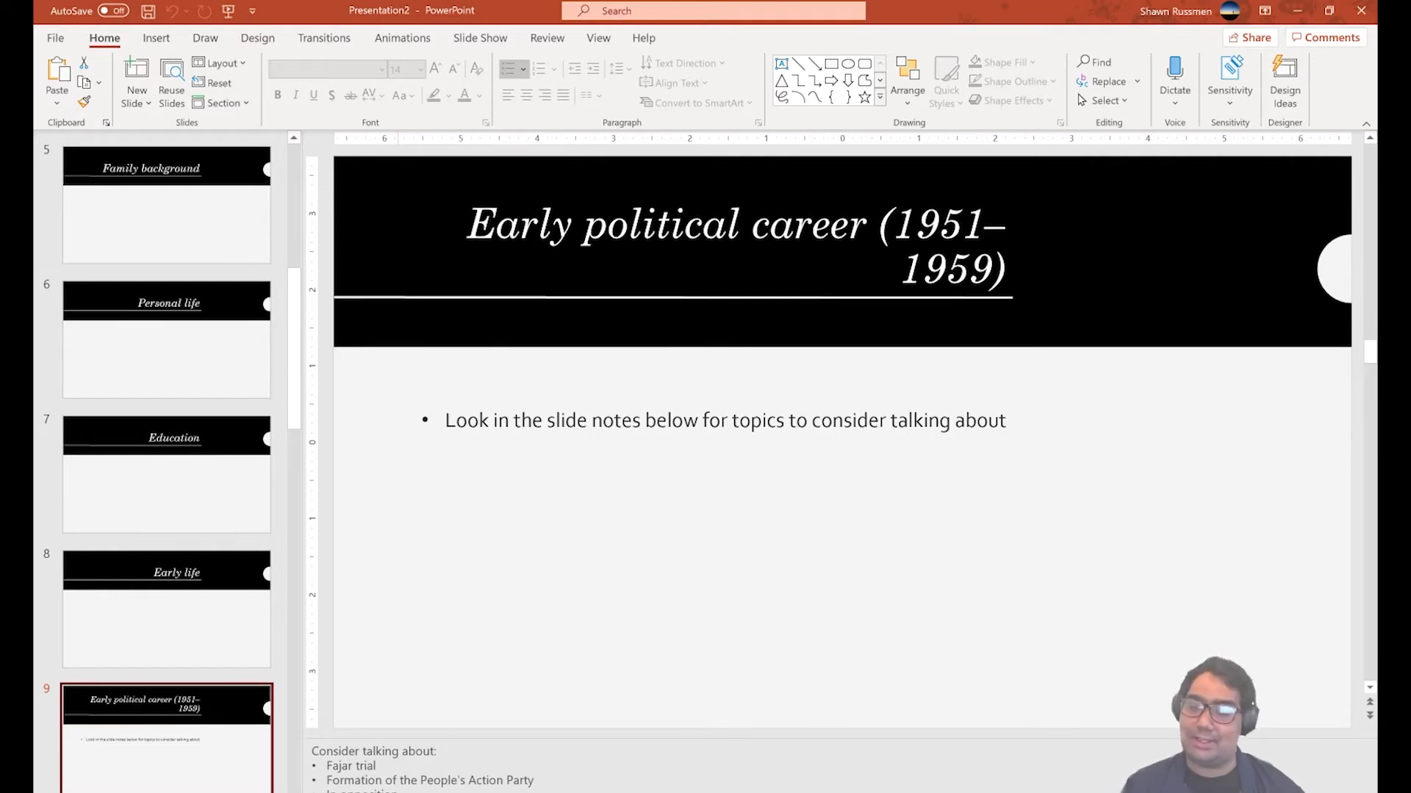
scroll(down, 3)
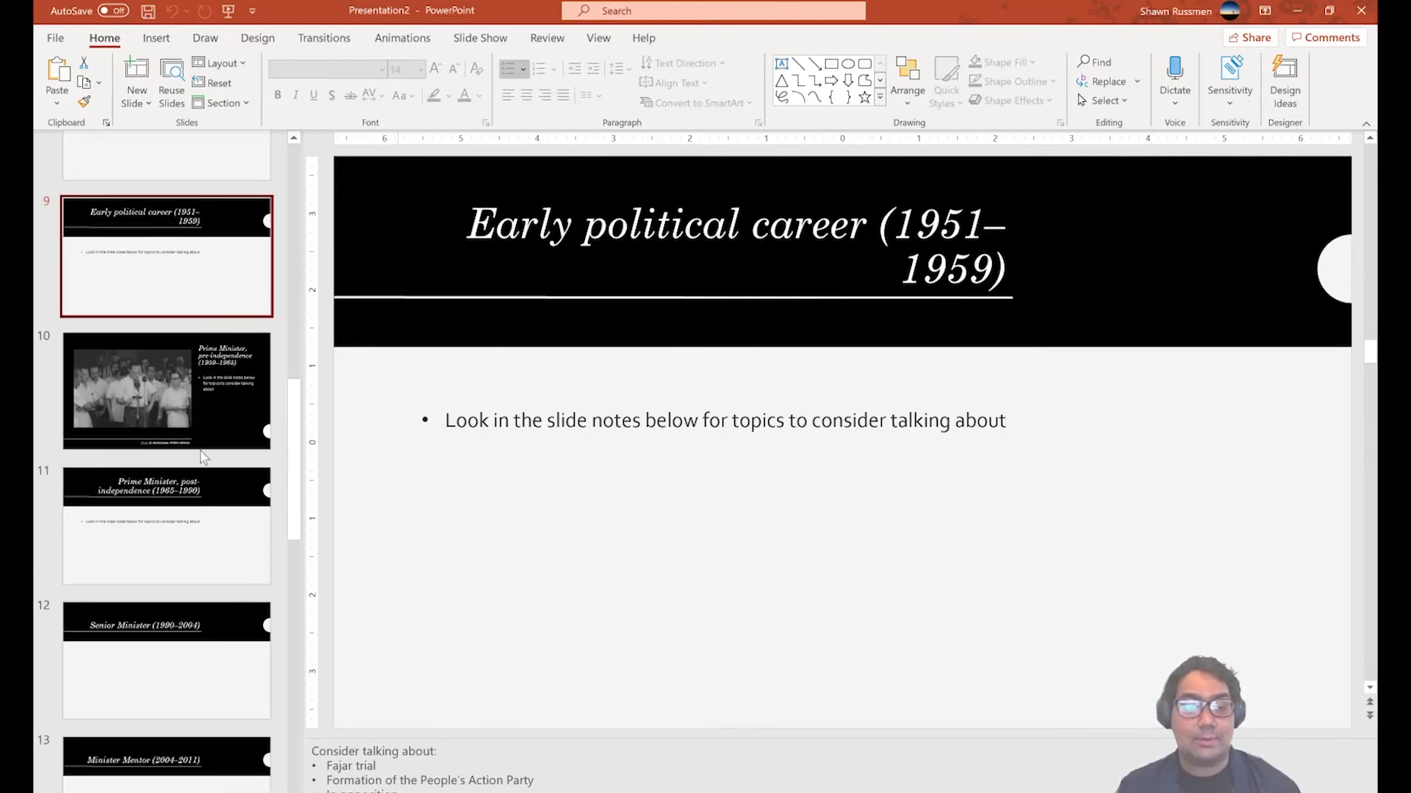
click(165, 391)
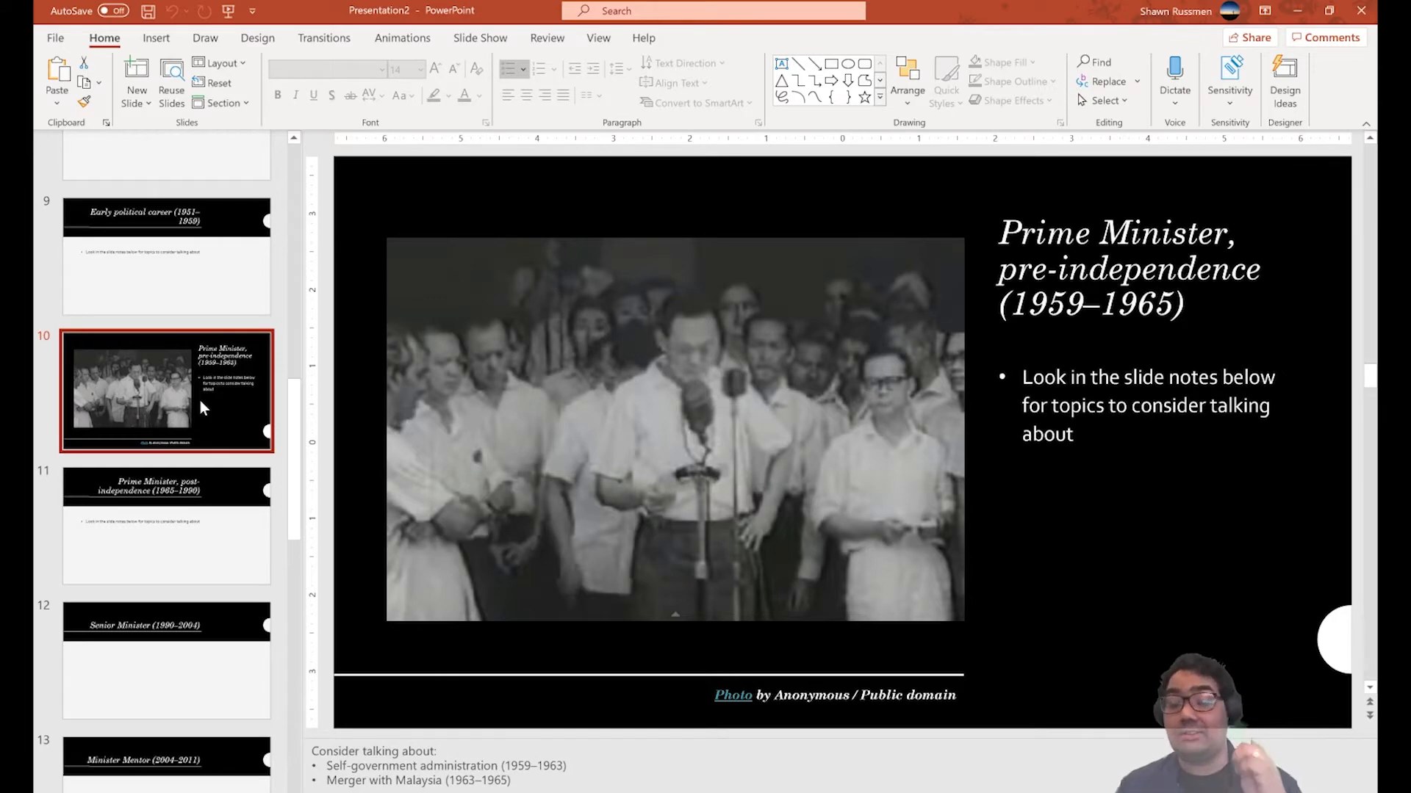
Scroll the thumbnail pane down toward the closing quote slide 21.
scroll(down, 3)
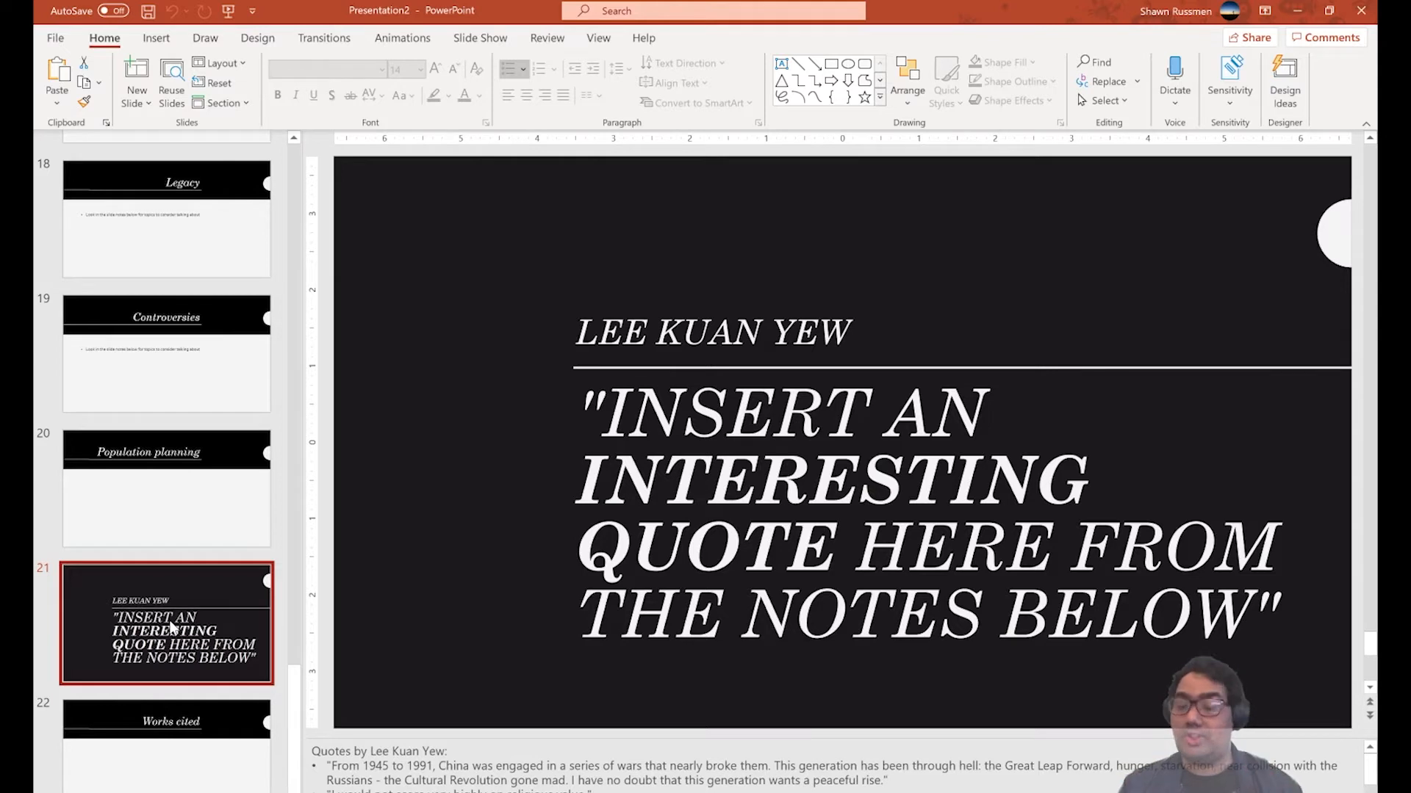
mouse_move(97, 687)
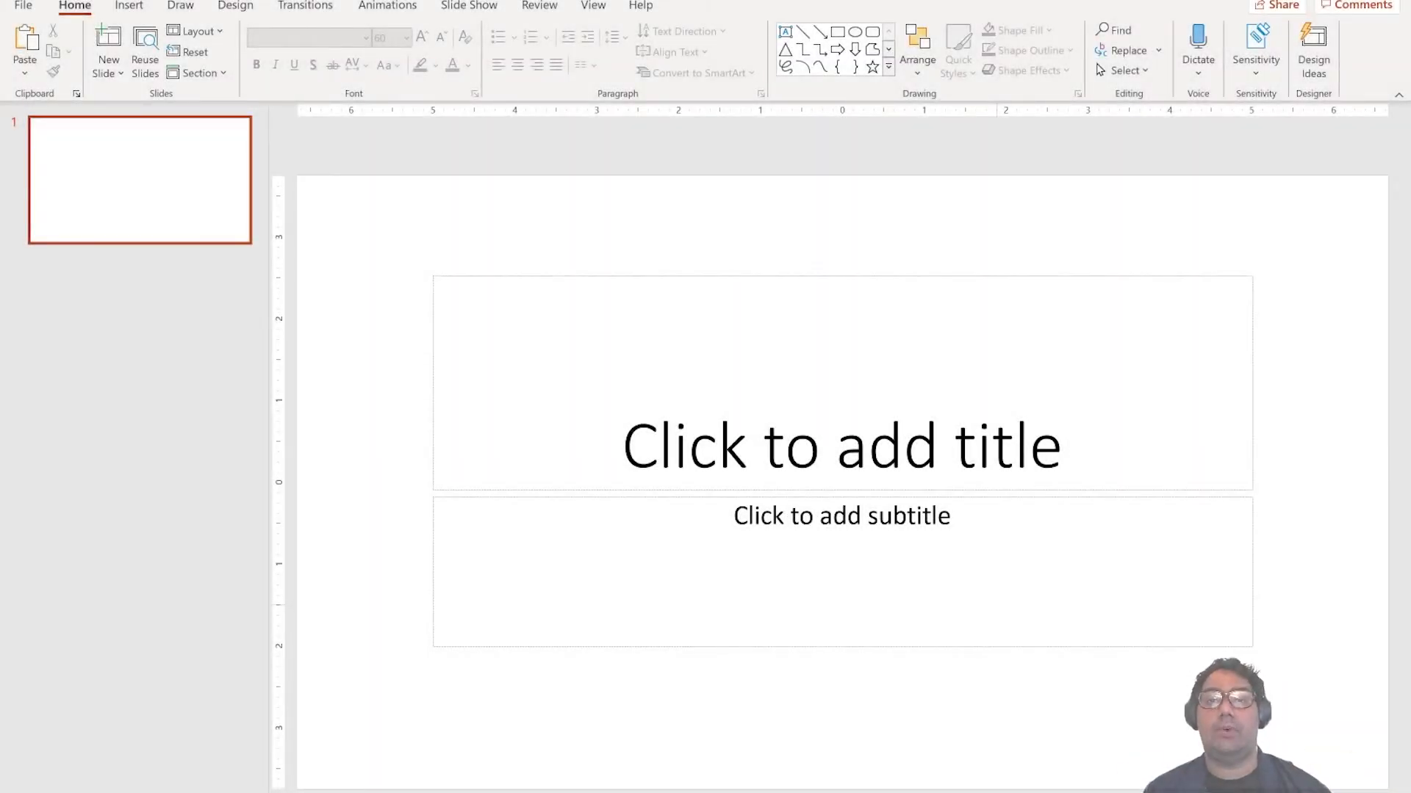
Show Design Ideas for the blank title slide and browse the suggested designs.
click(1314, 43)
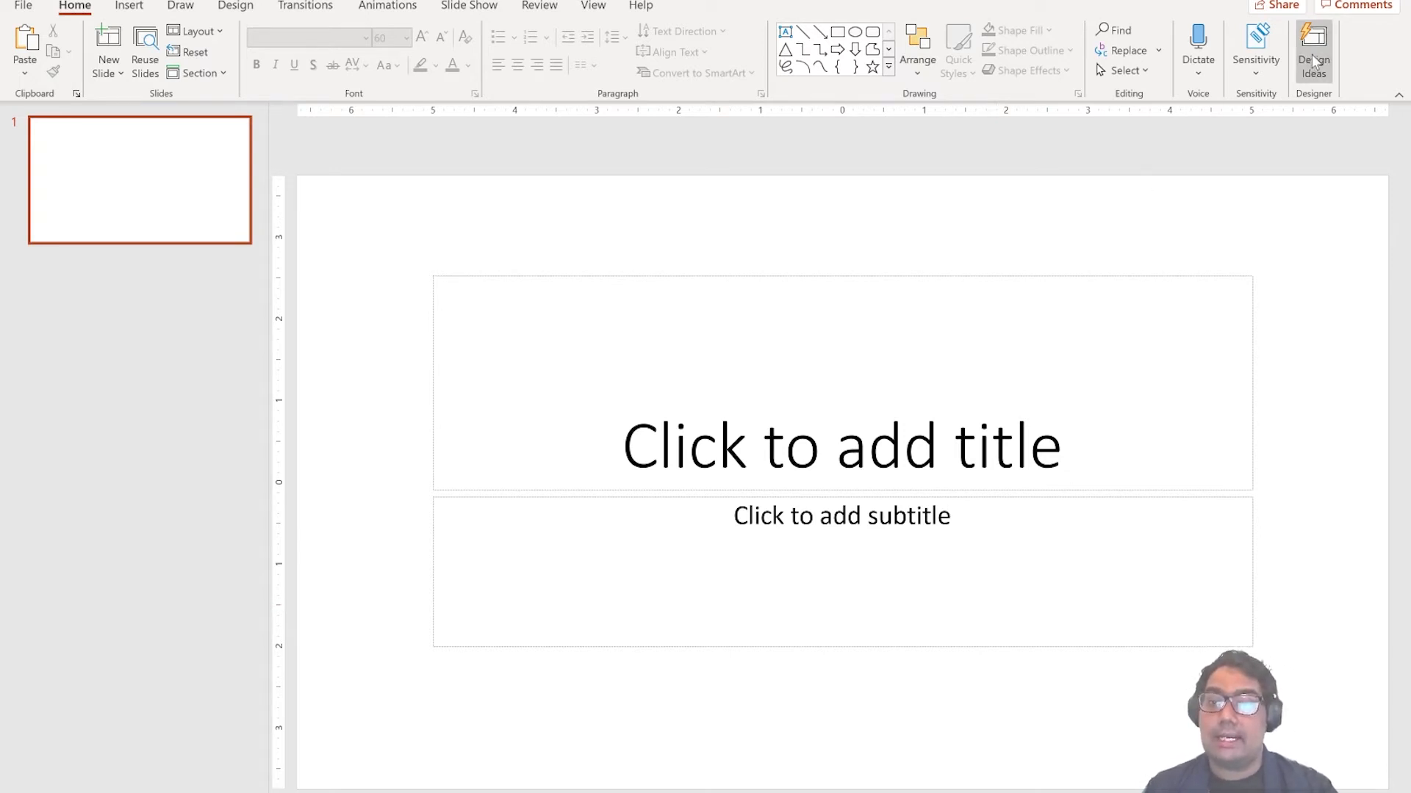
click(1312, 45)
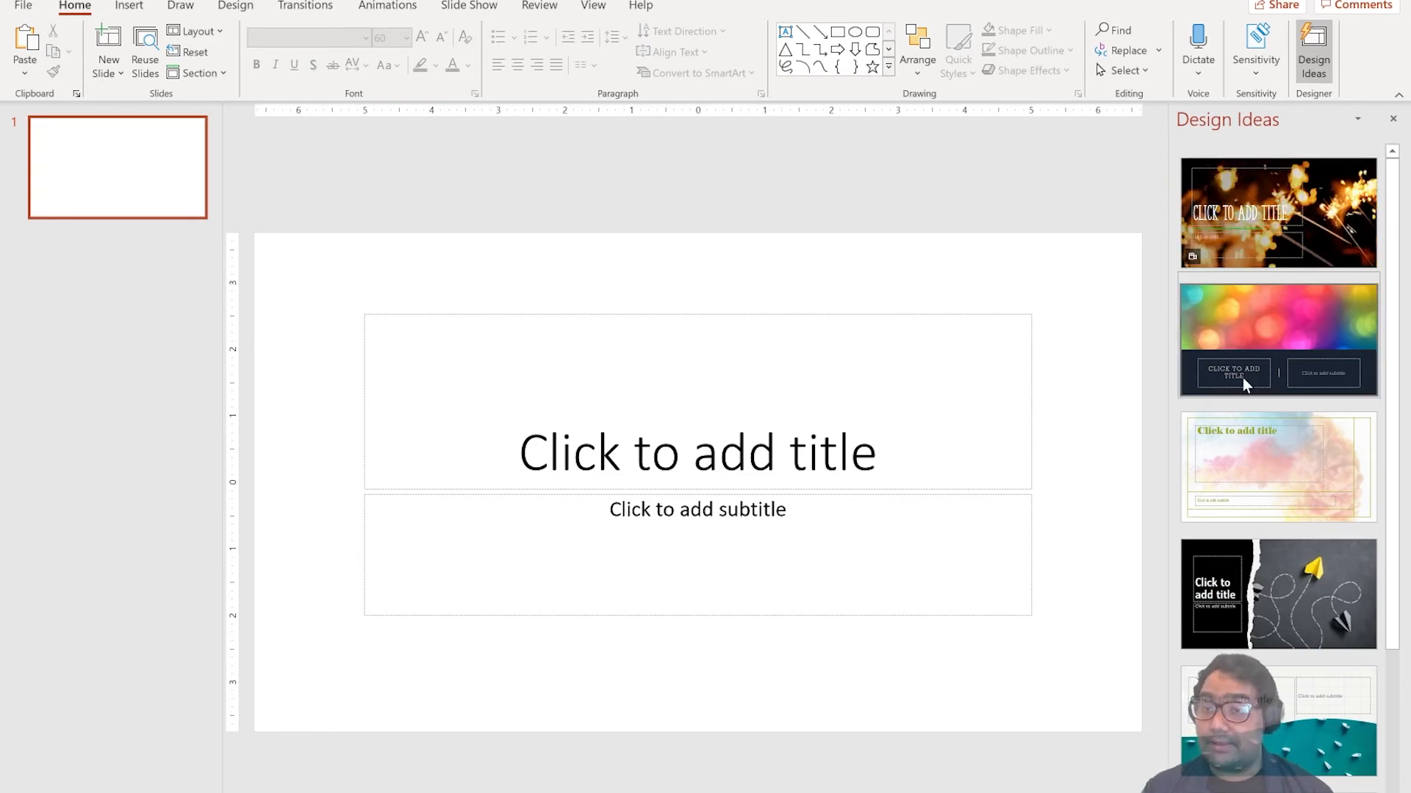
scroll(down, 3)
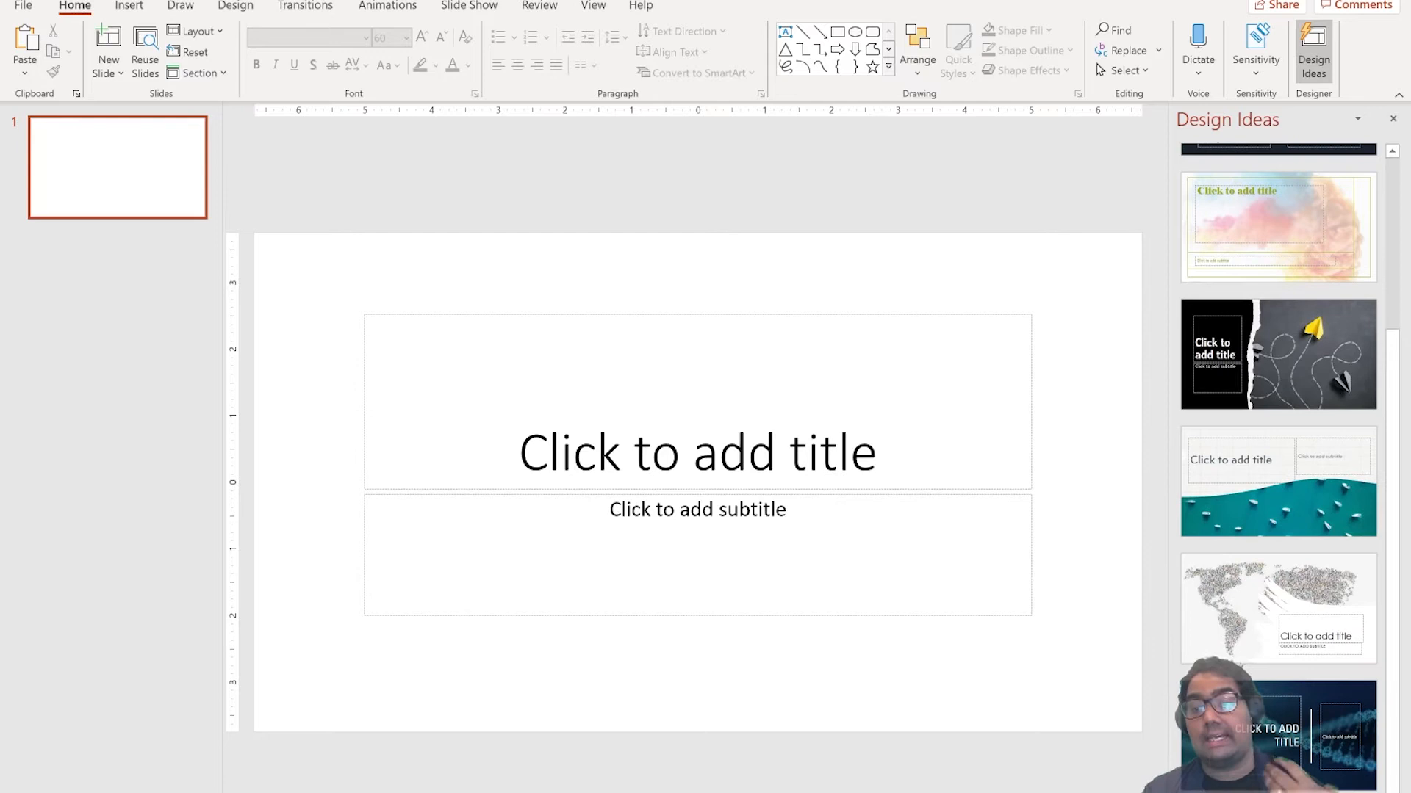
scroll(down, 3)
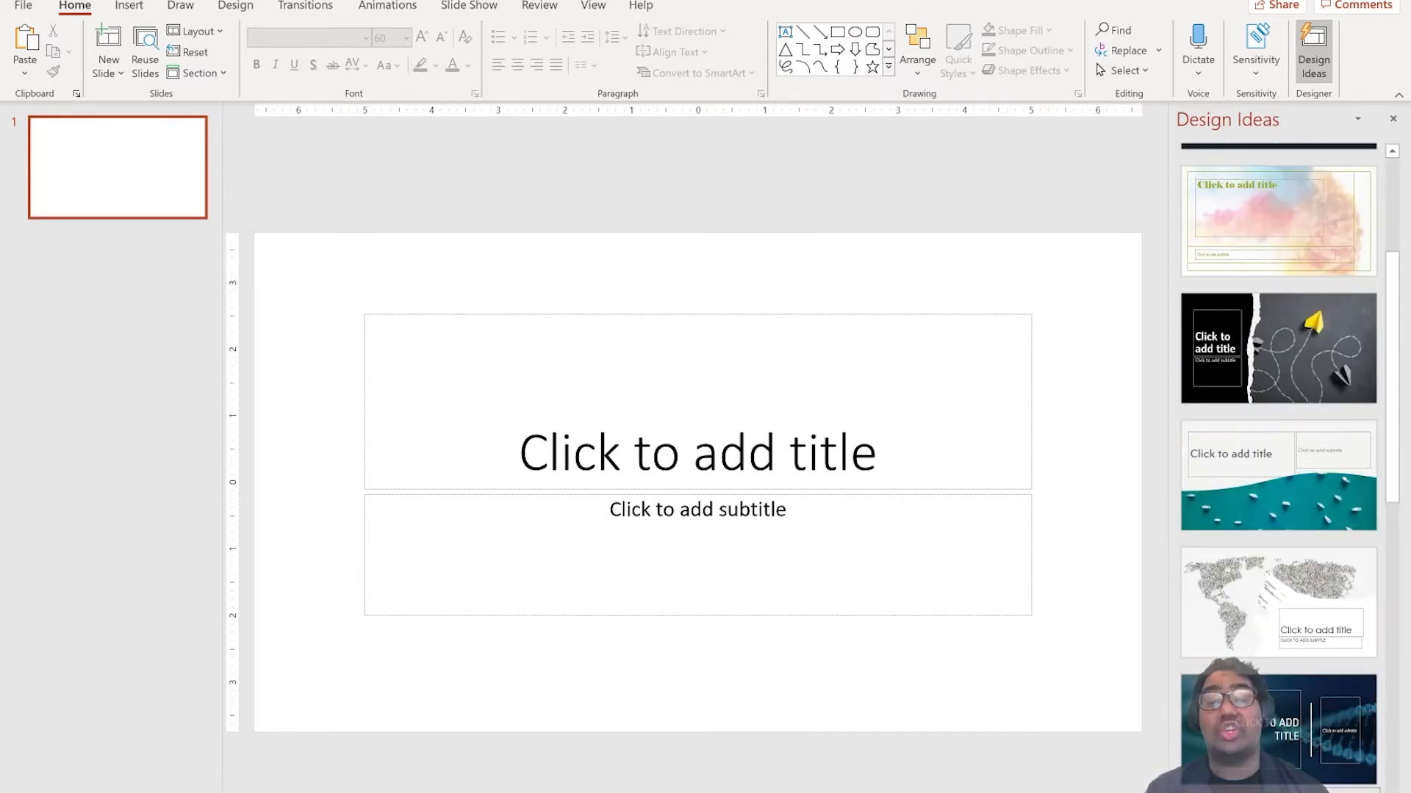
mouse_move(1172, 686)
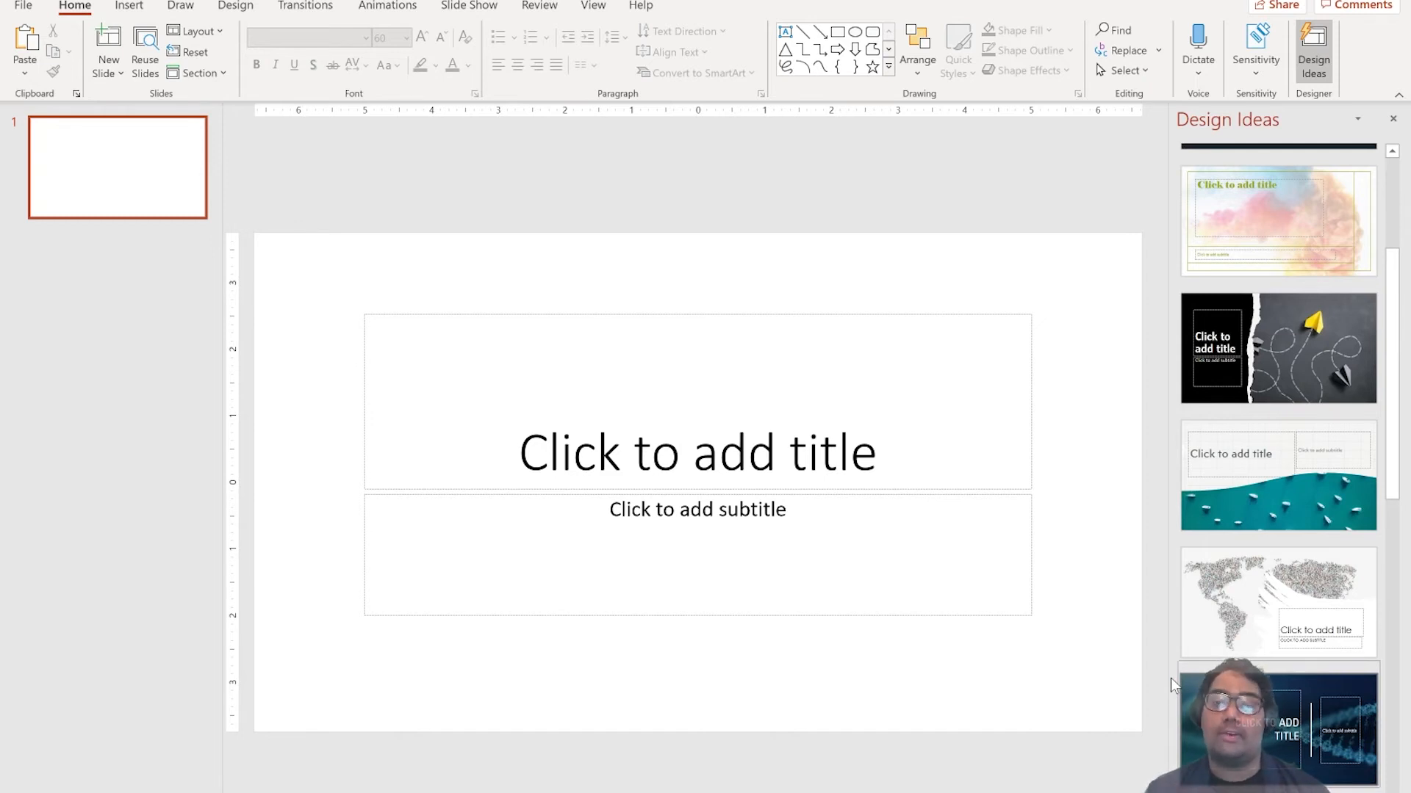
Title the slide 'Ocean' and apply the beach palm-tree design from Design Ideas.
click(696, 452)
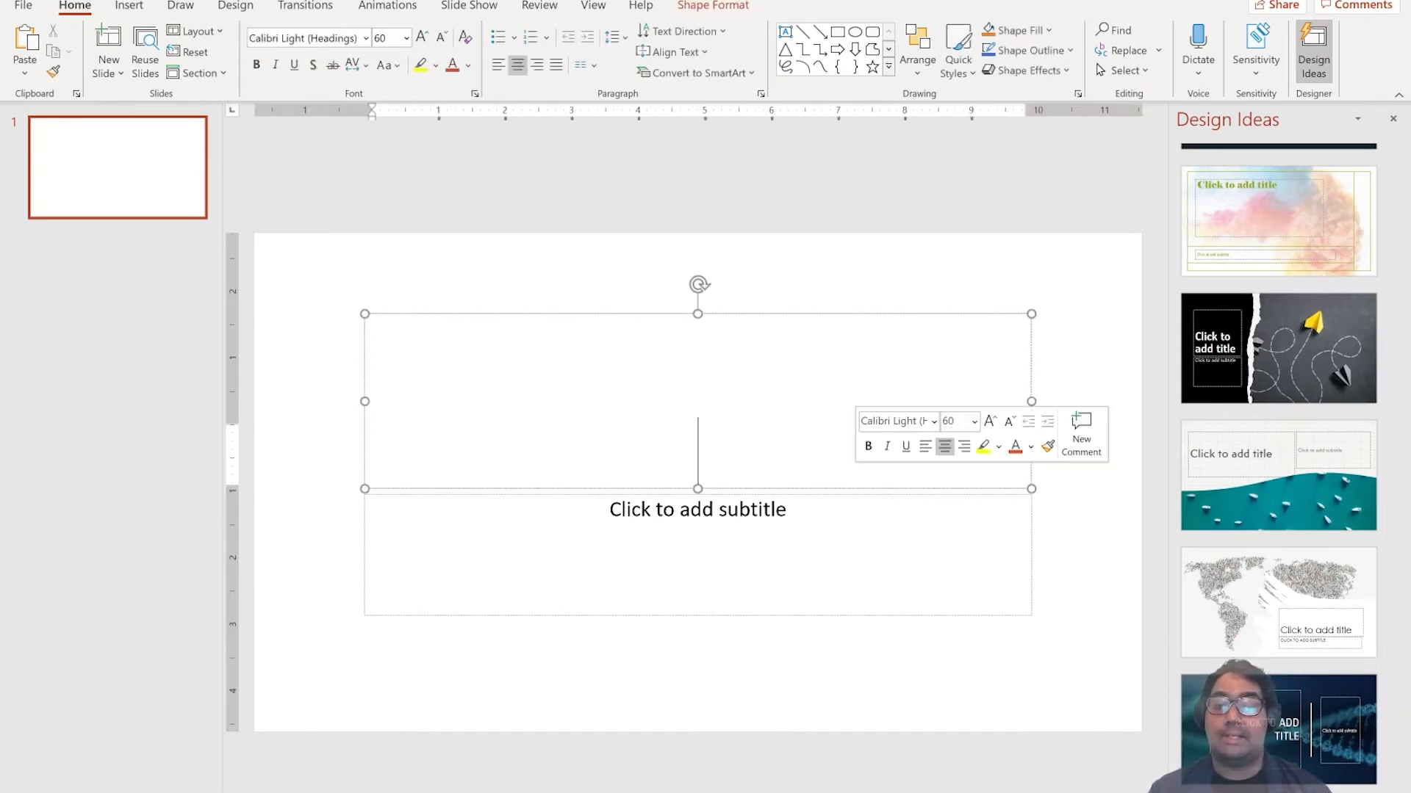
text(O)
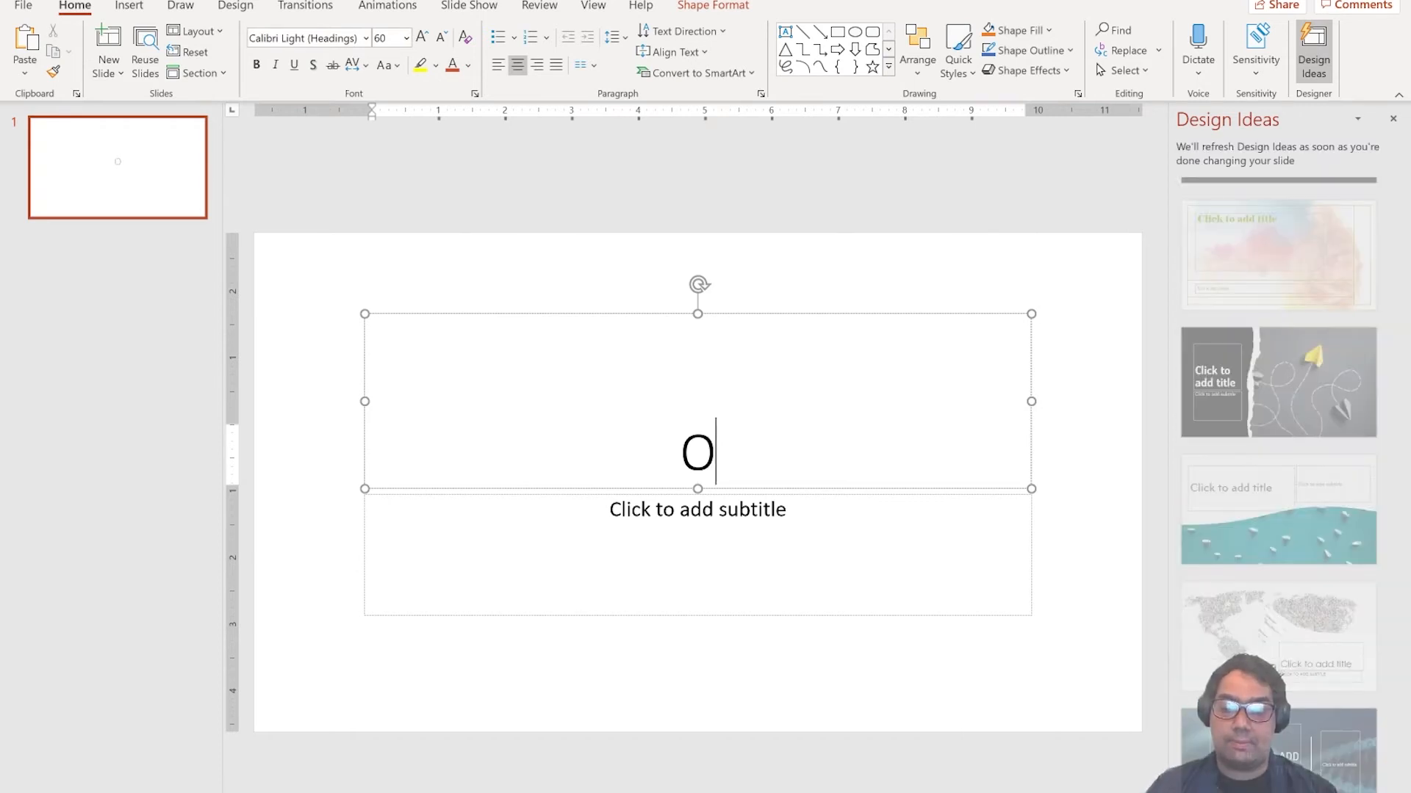
text(cean)
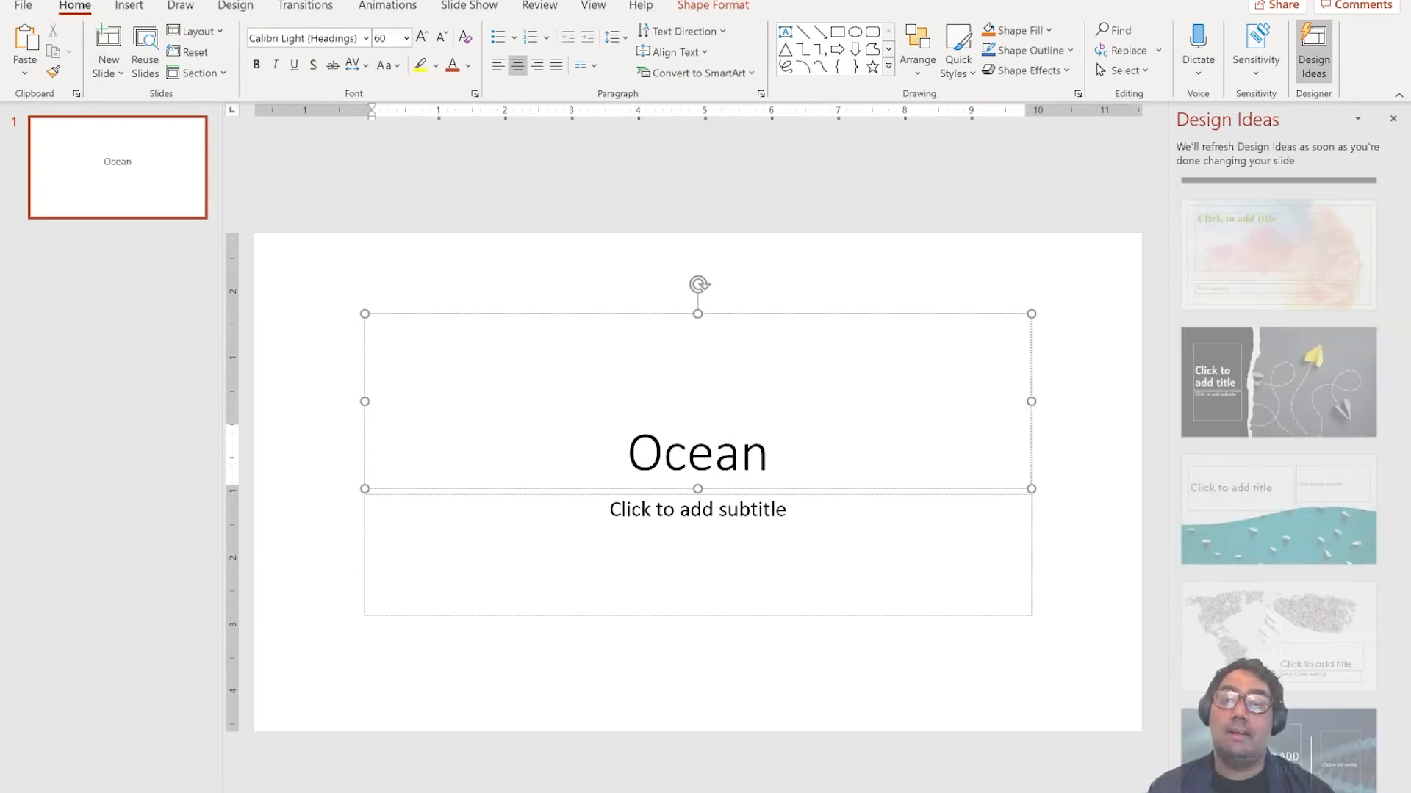
click(770, 456)
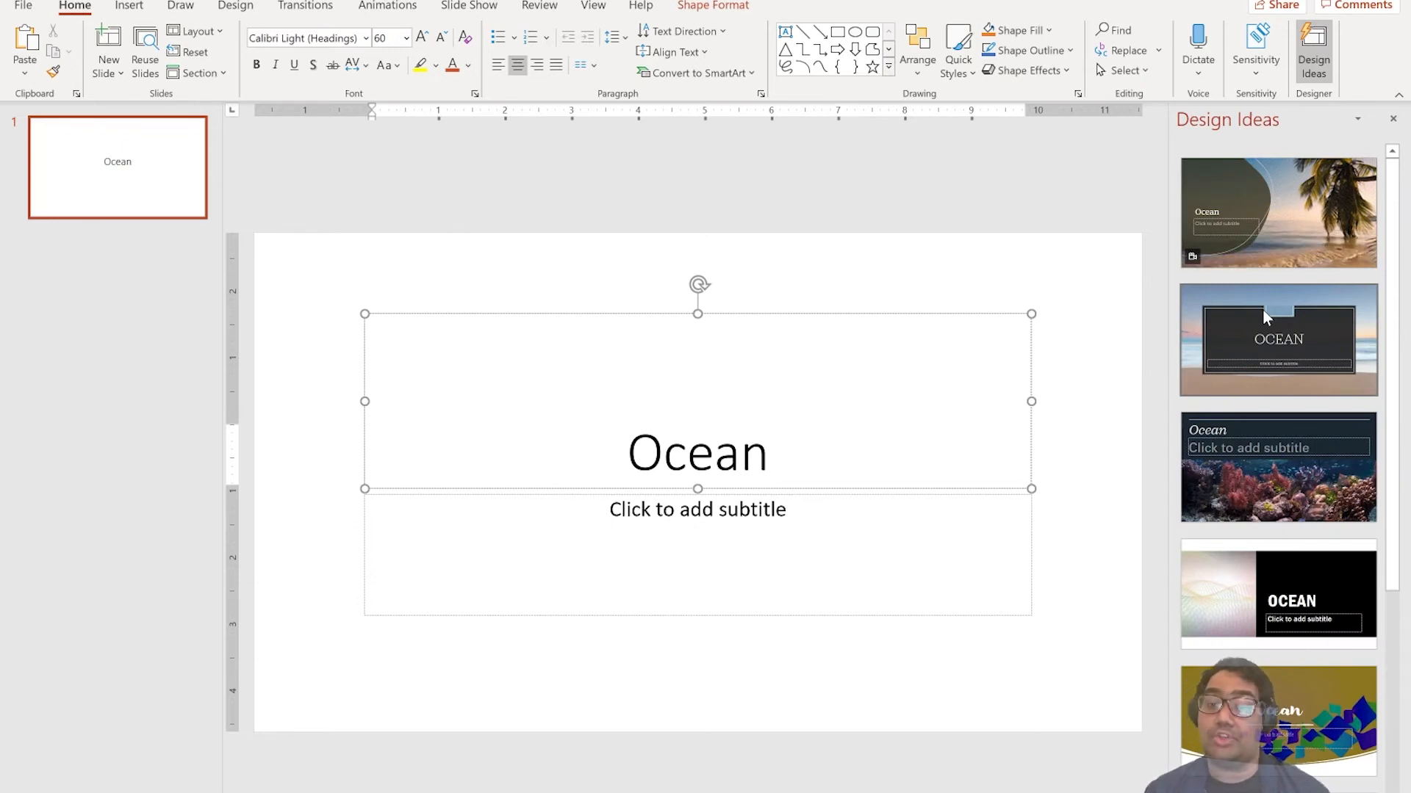
scroll(down, 3)
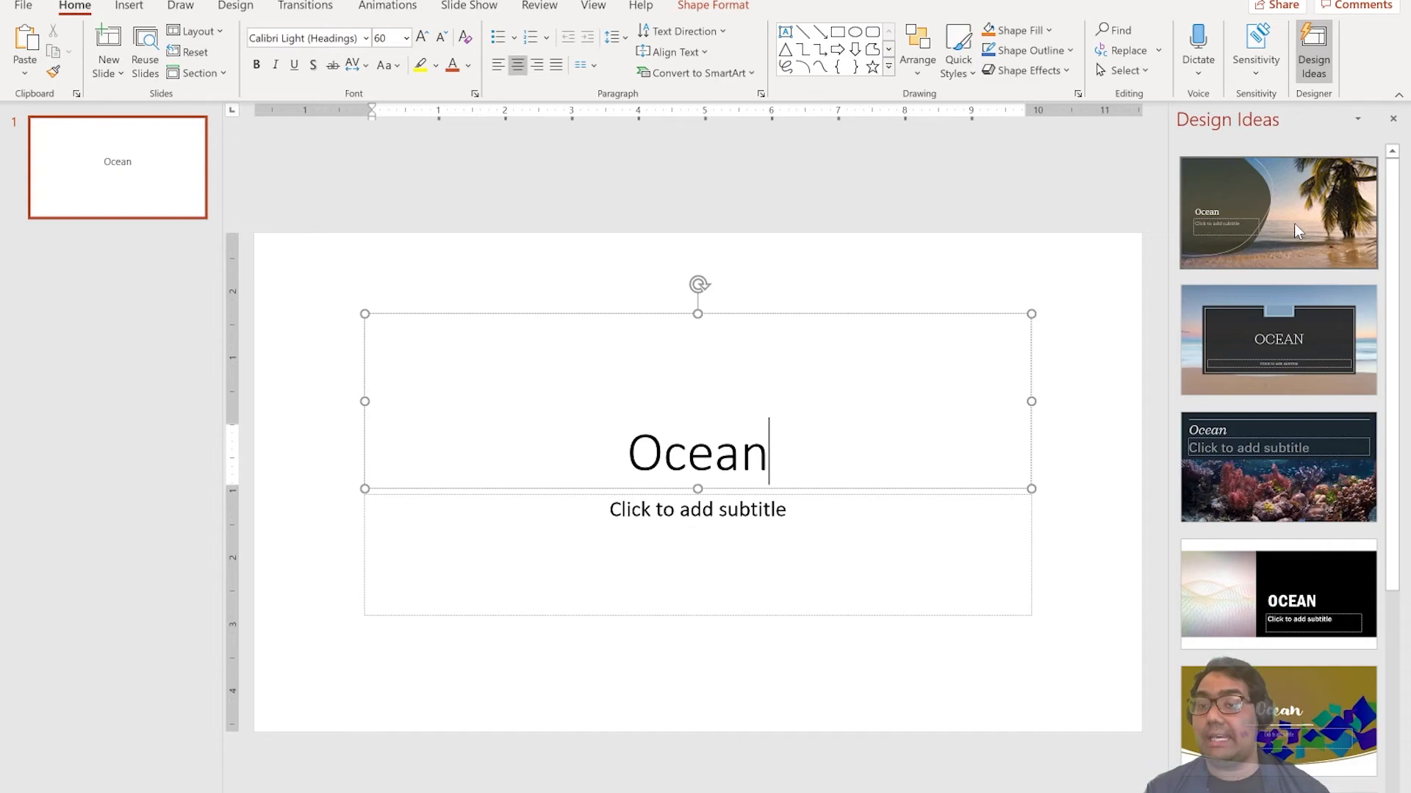
click(1295, 214)
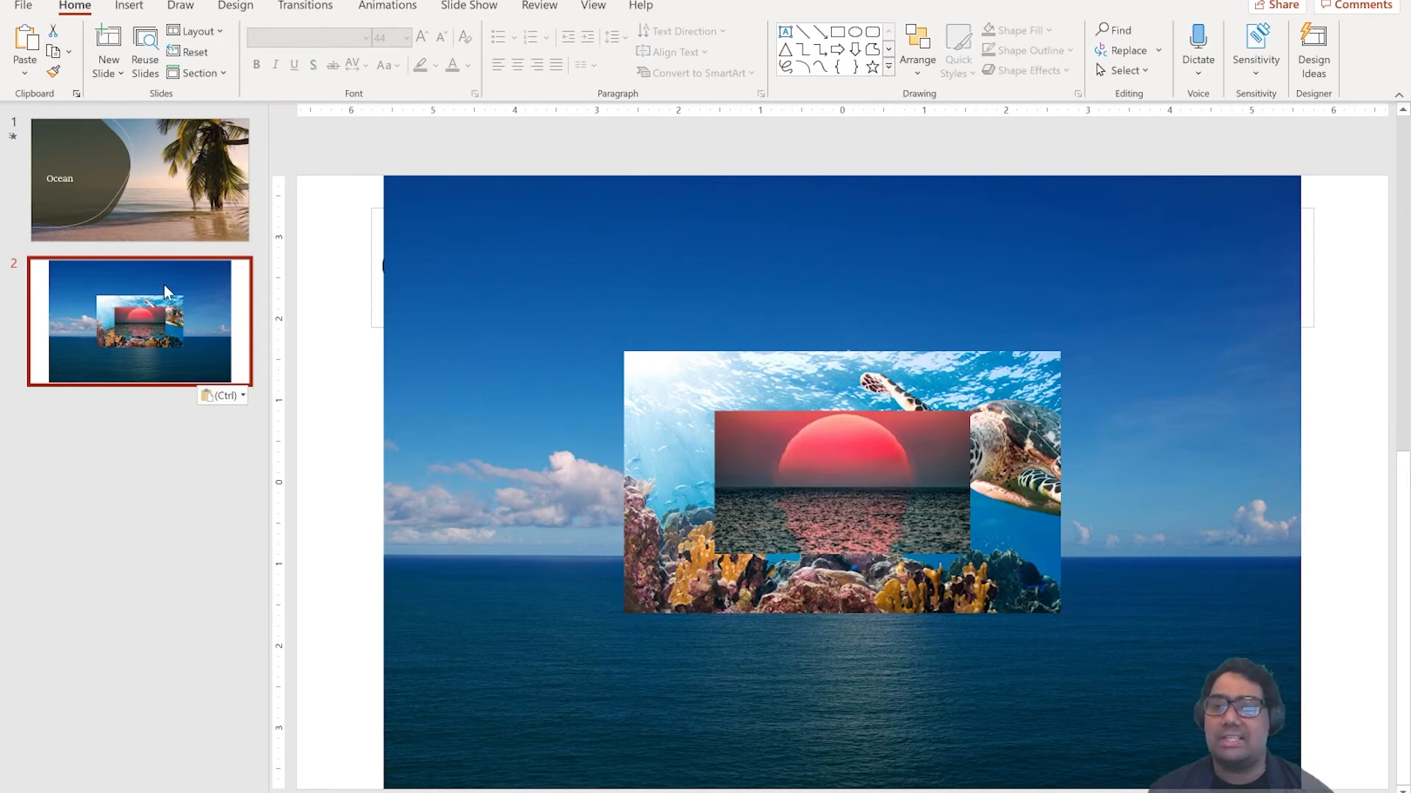
mouse_move(643, 449)
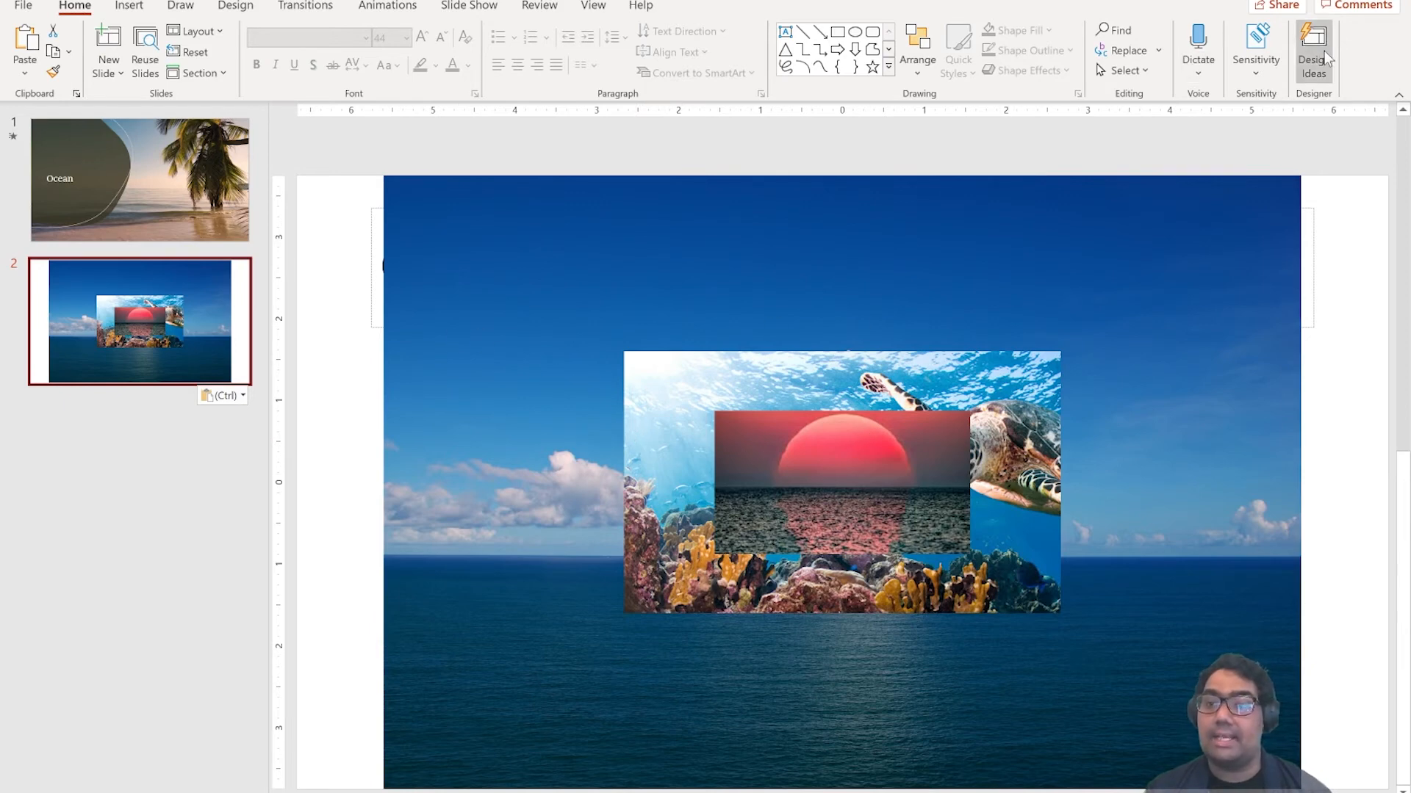
Try several Design Ideas layouts for the photo slide, ending on the circular cut-out photos on dark background.
click(1312, 44)
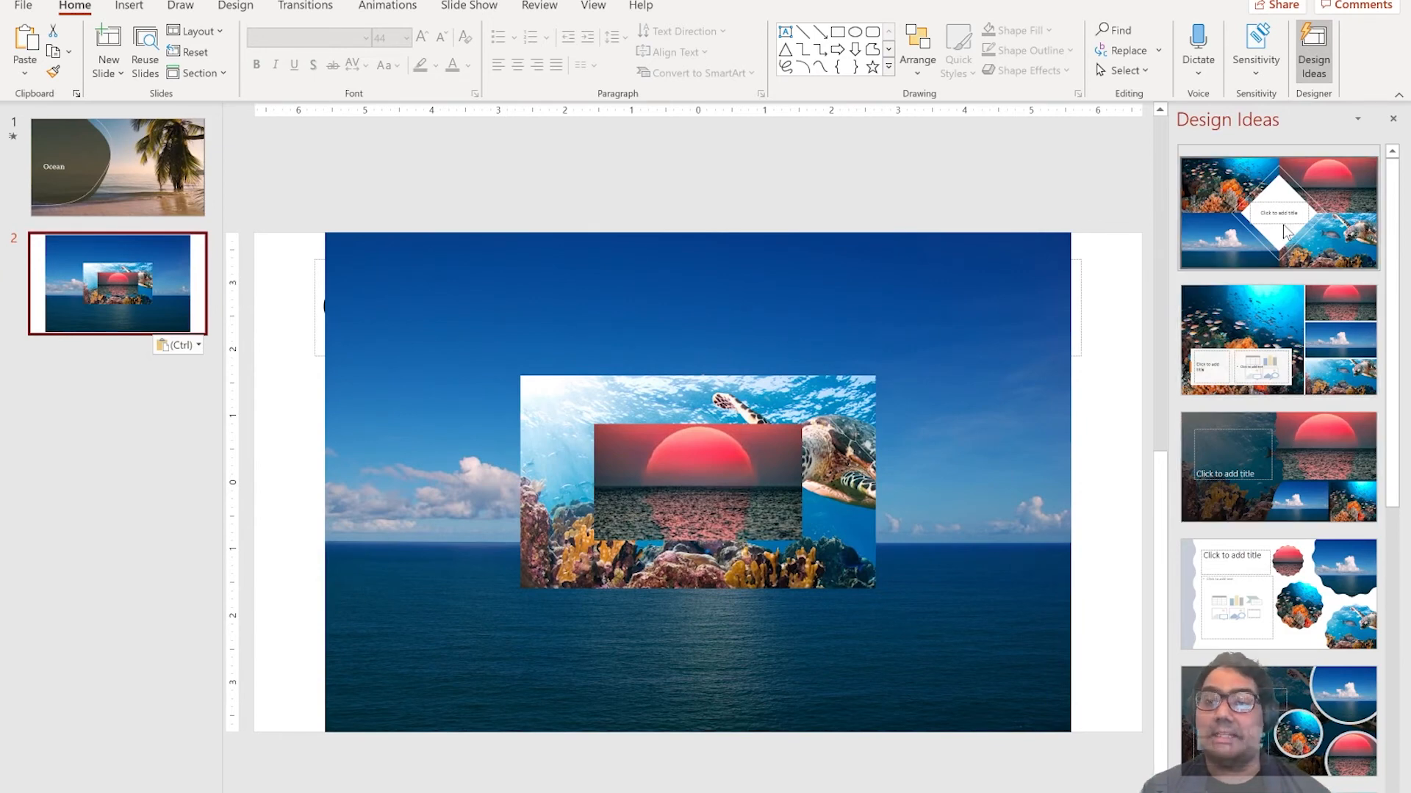
click(1278, 213)
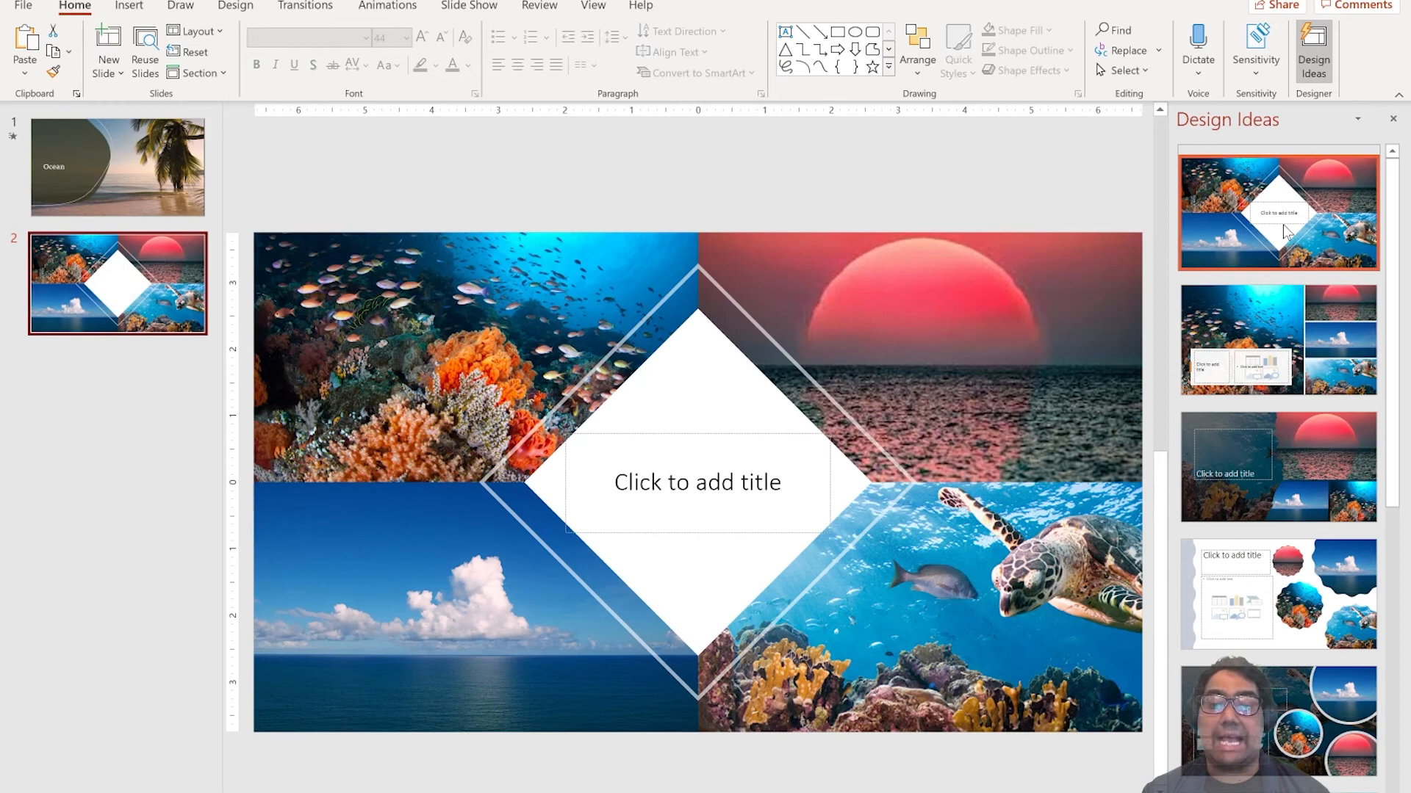
click(1278, 339)
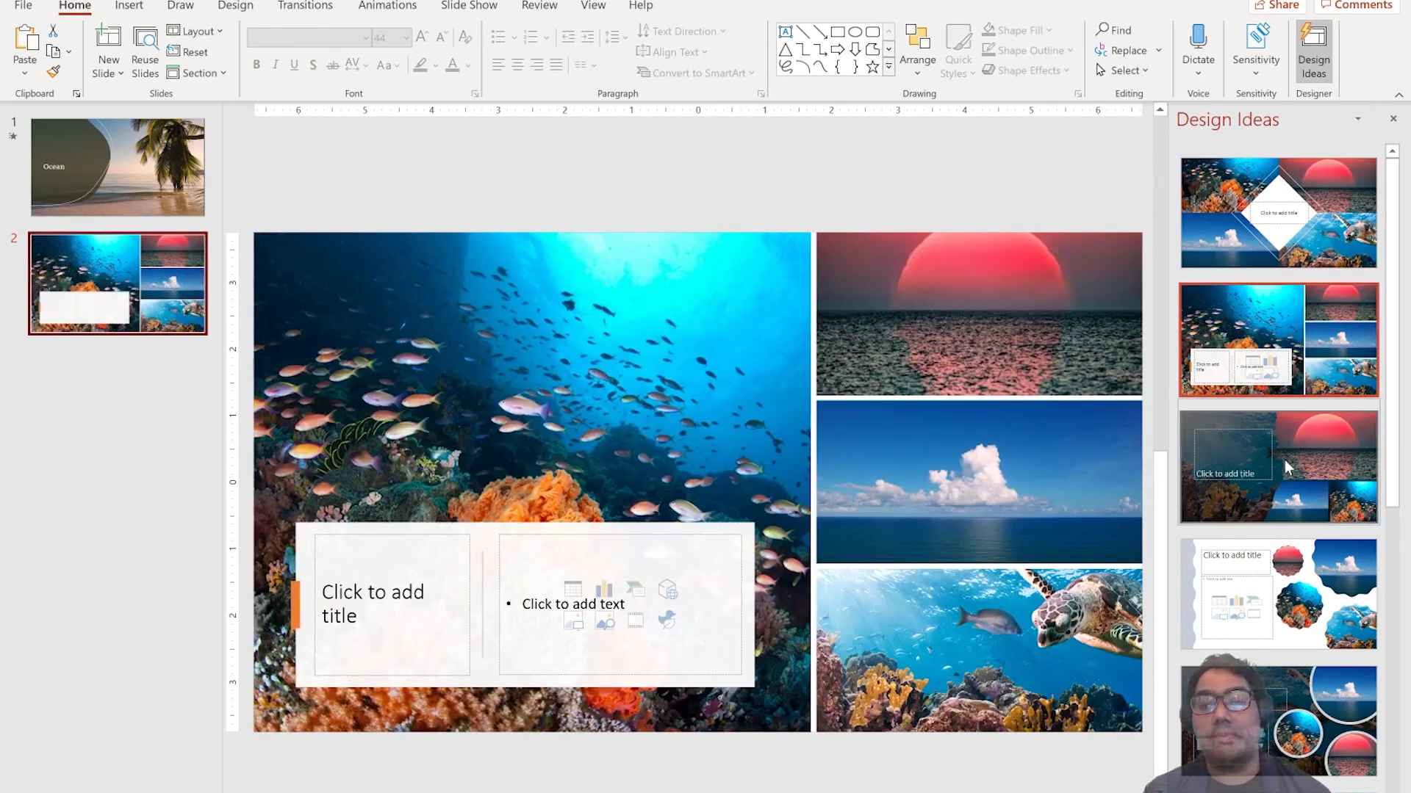
click(1277, 594)
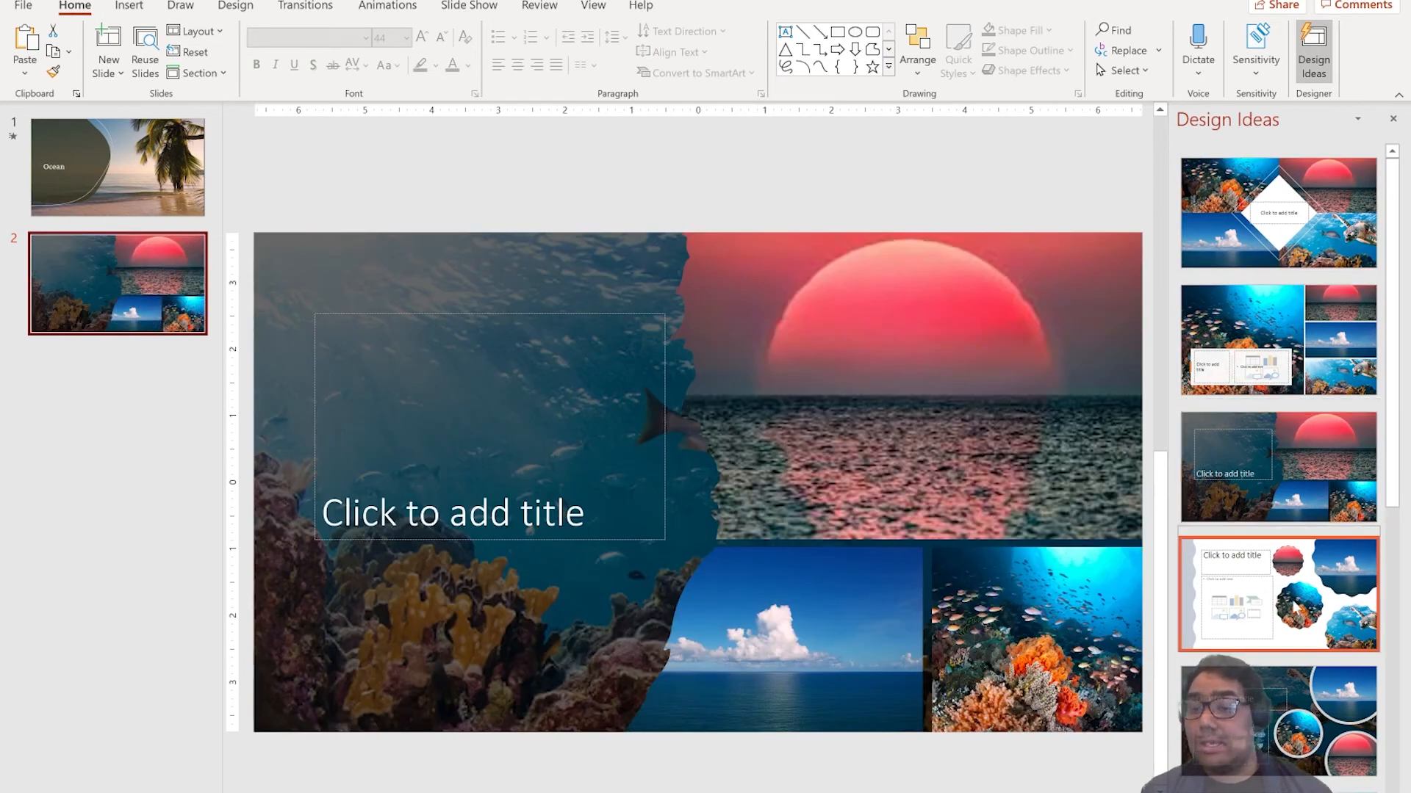
click(1280, 594)
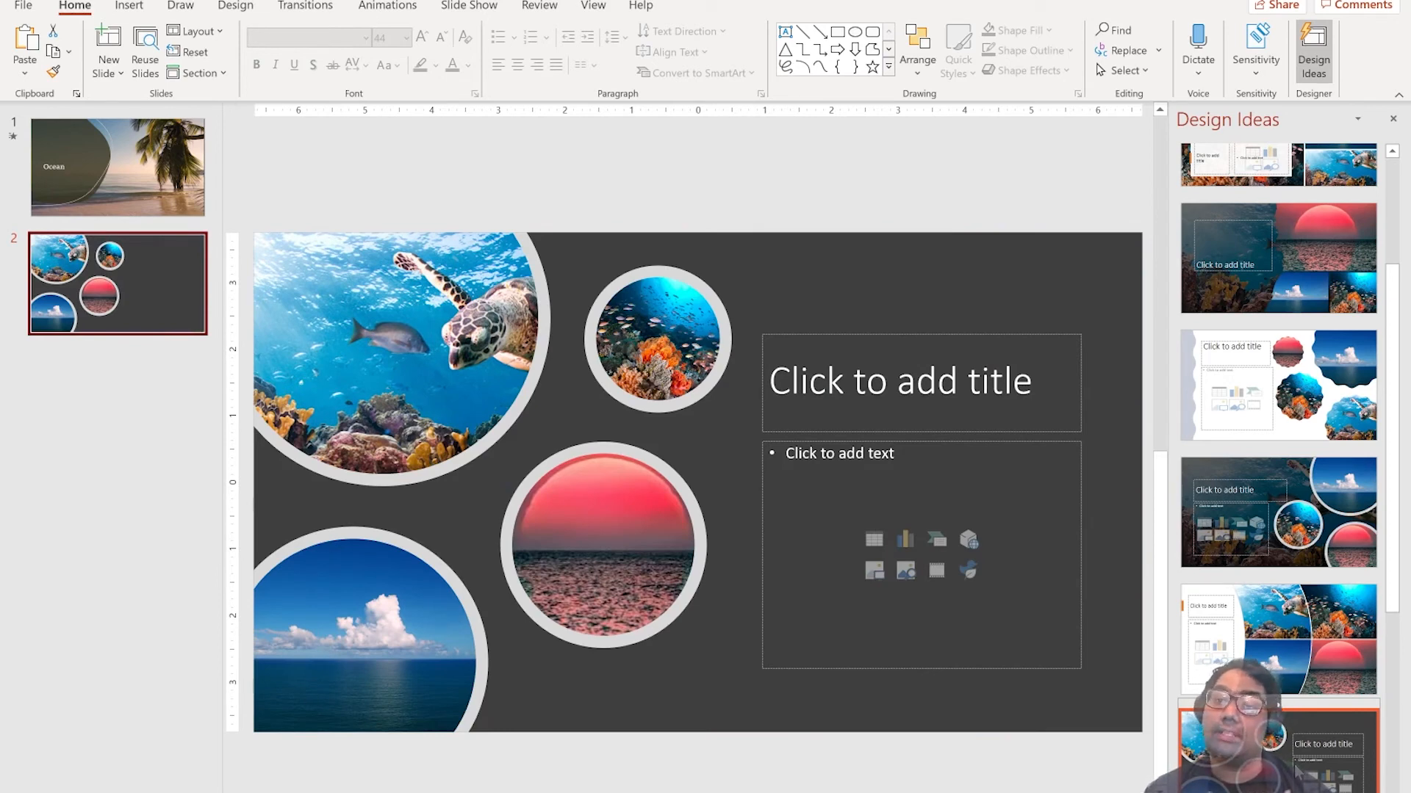
click(1278, 257)
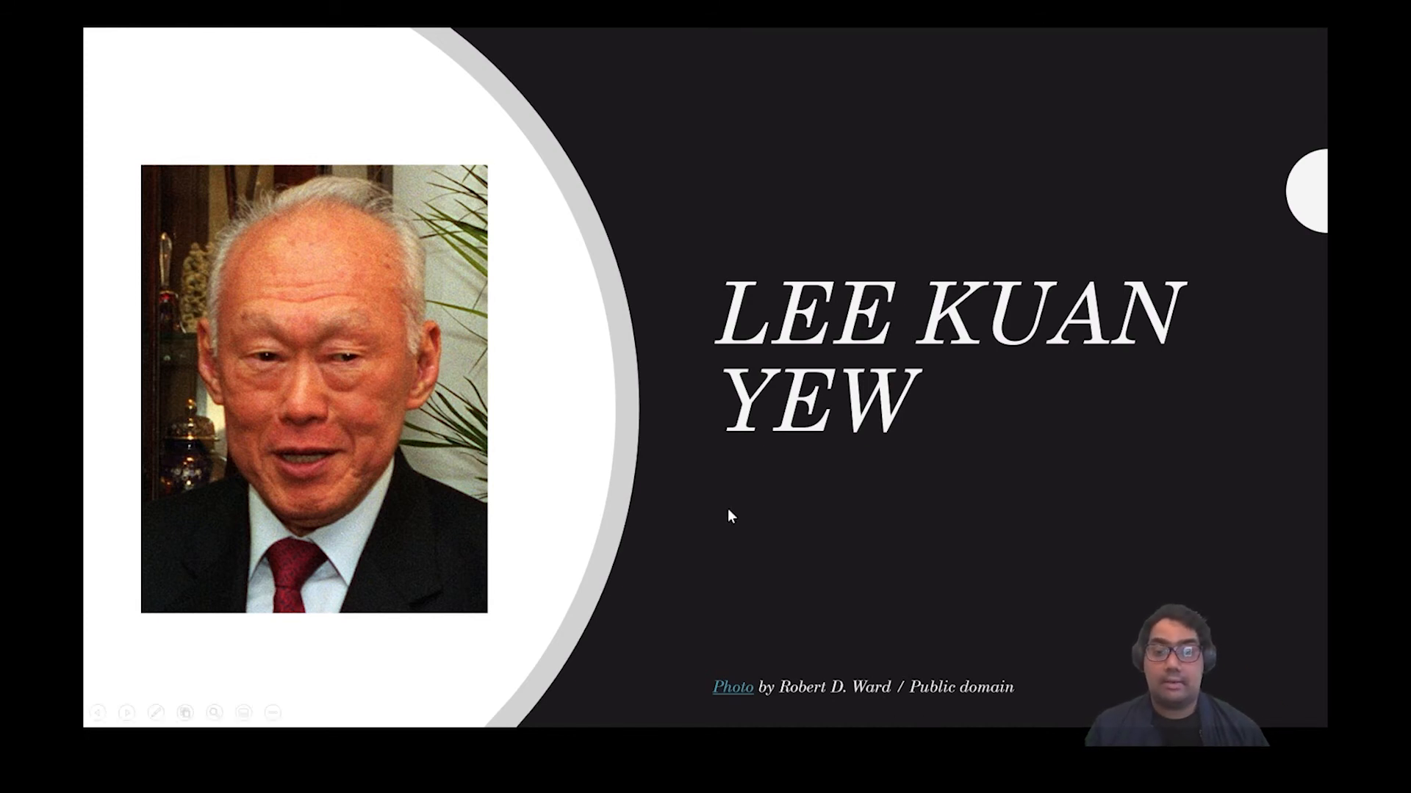
Start live subtitles from the slideshow's right-click menu so captions appear beneath the slide.
right_click(730, 517)
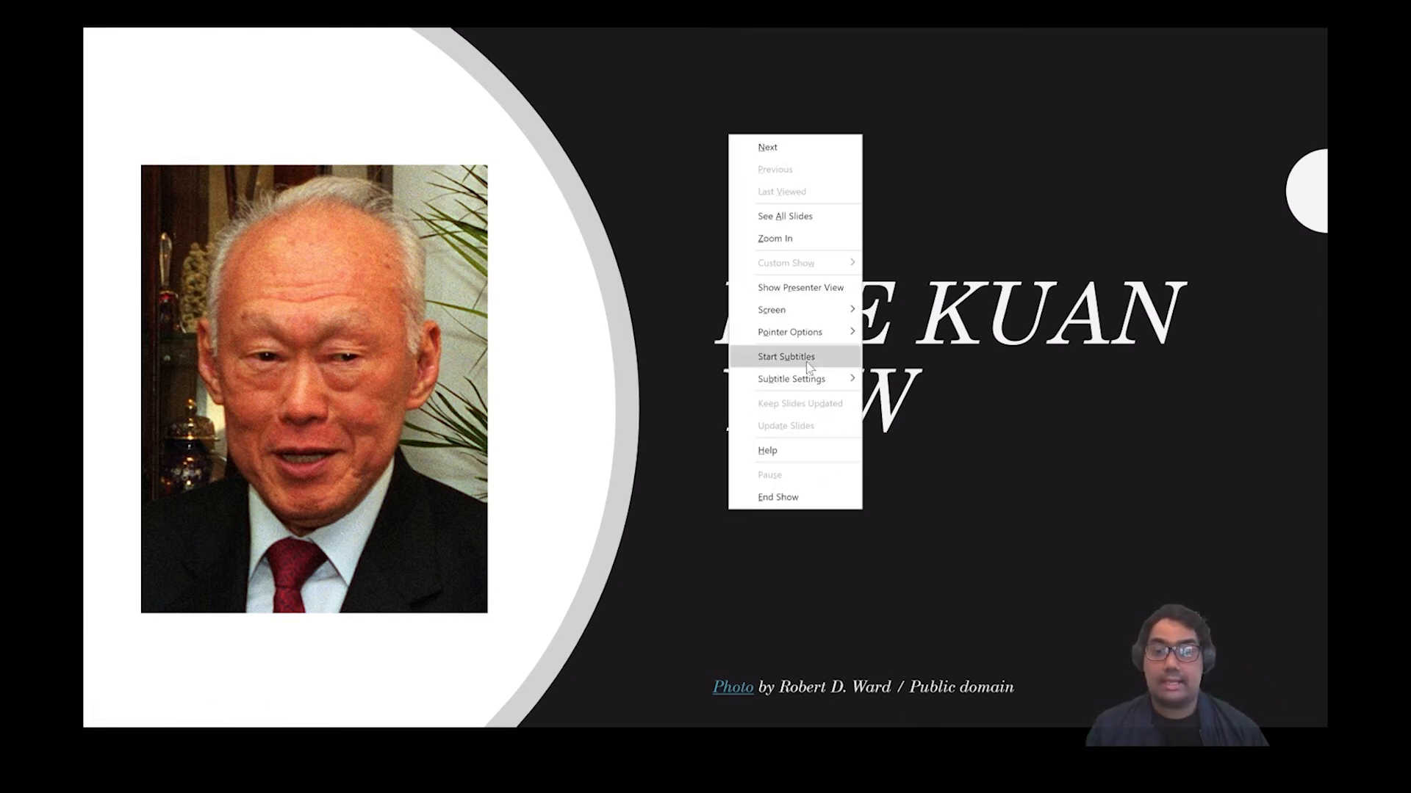
click(785, 356)
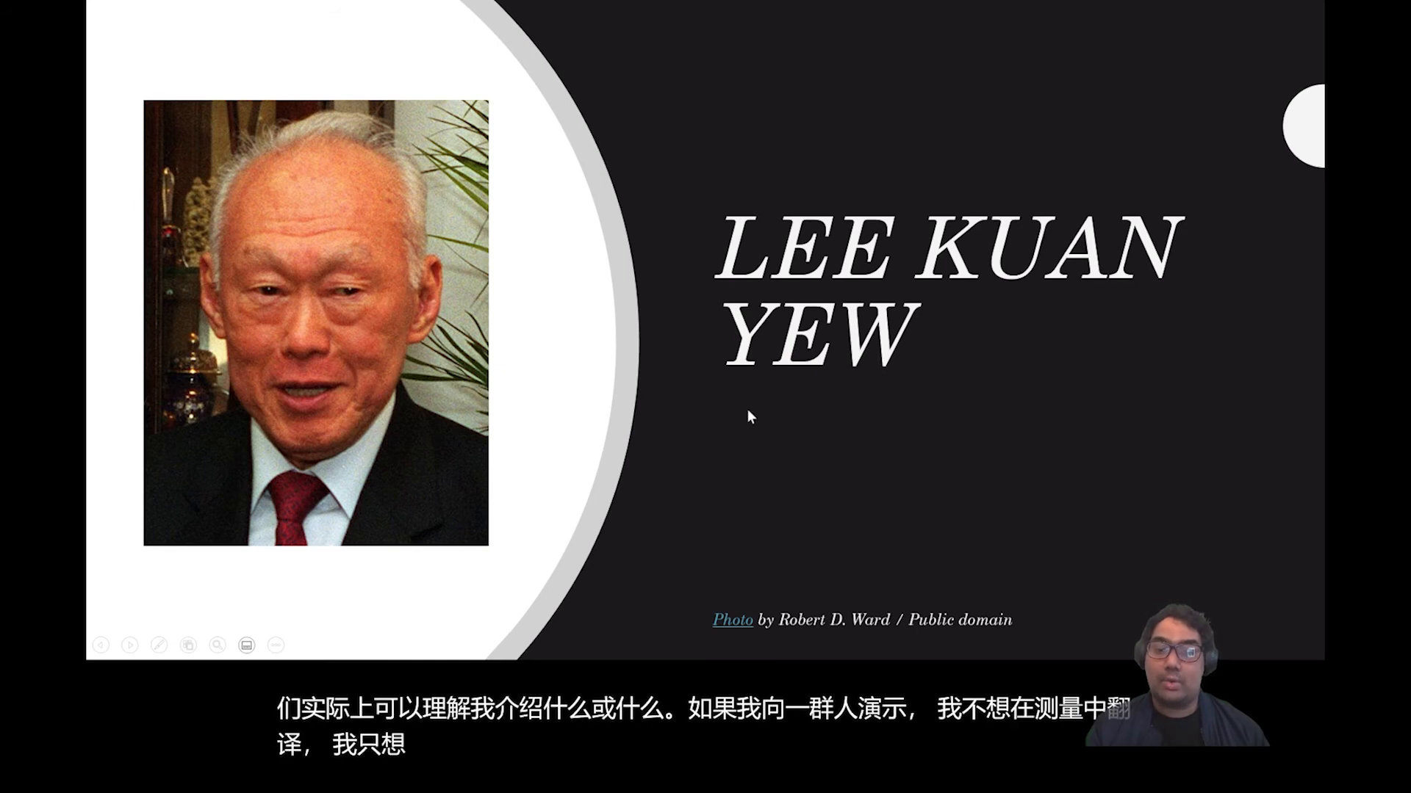
In Captions & Subtitles settings, change the subtitle language from Chinese (Simplified) to English.
right_click(750, 418)
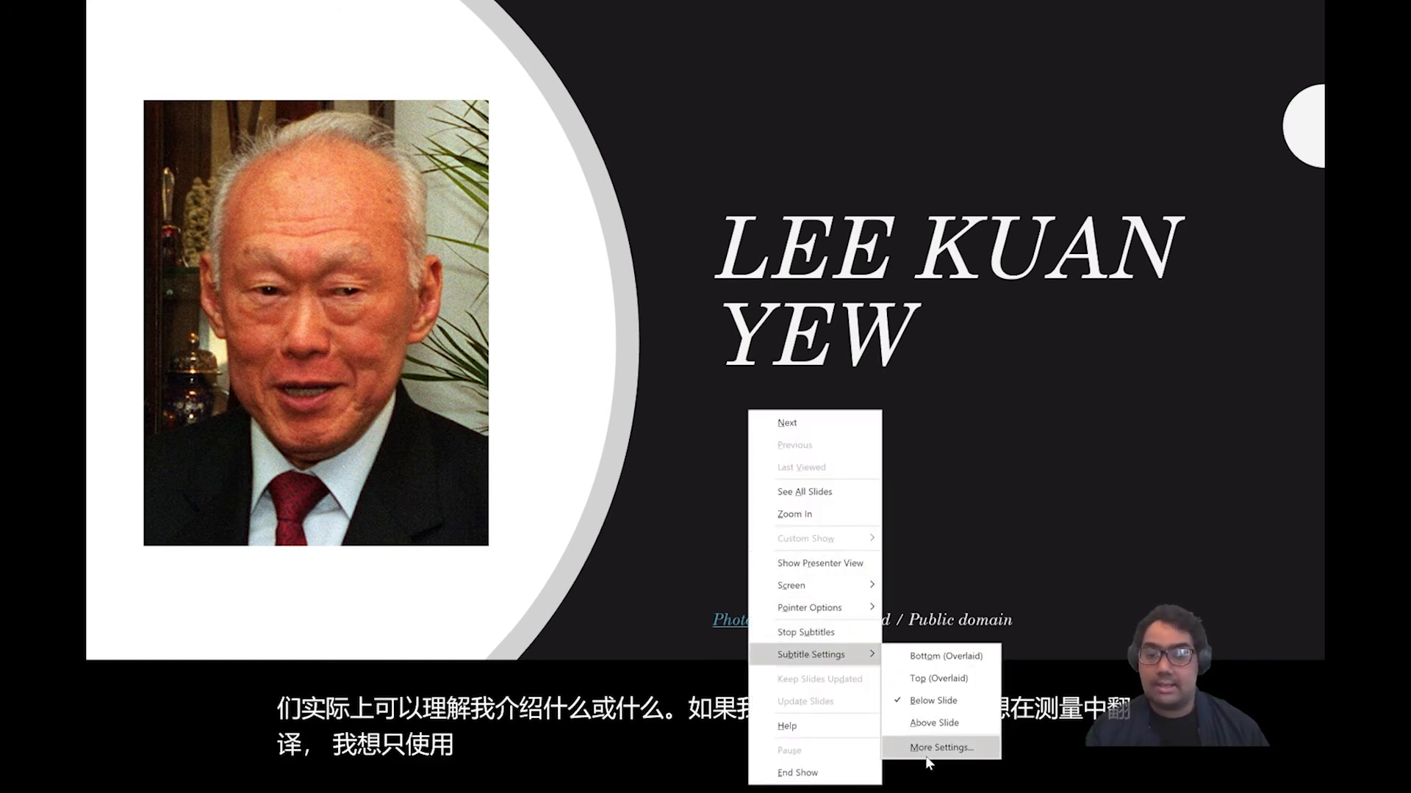
click(941, 748)
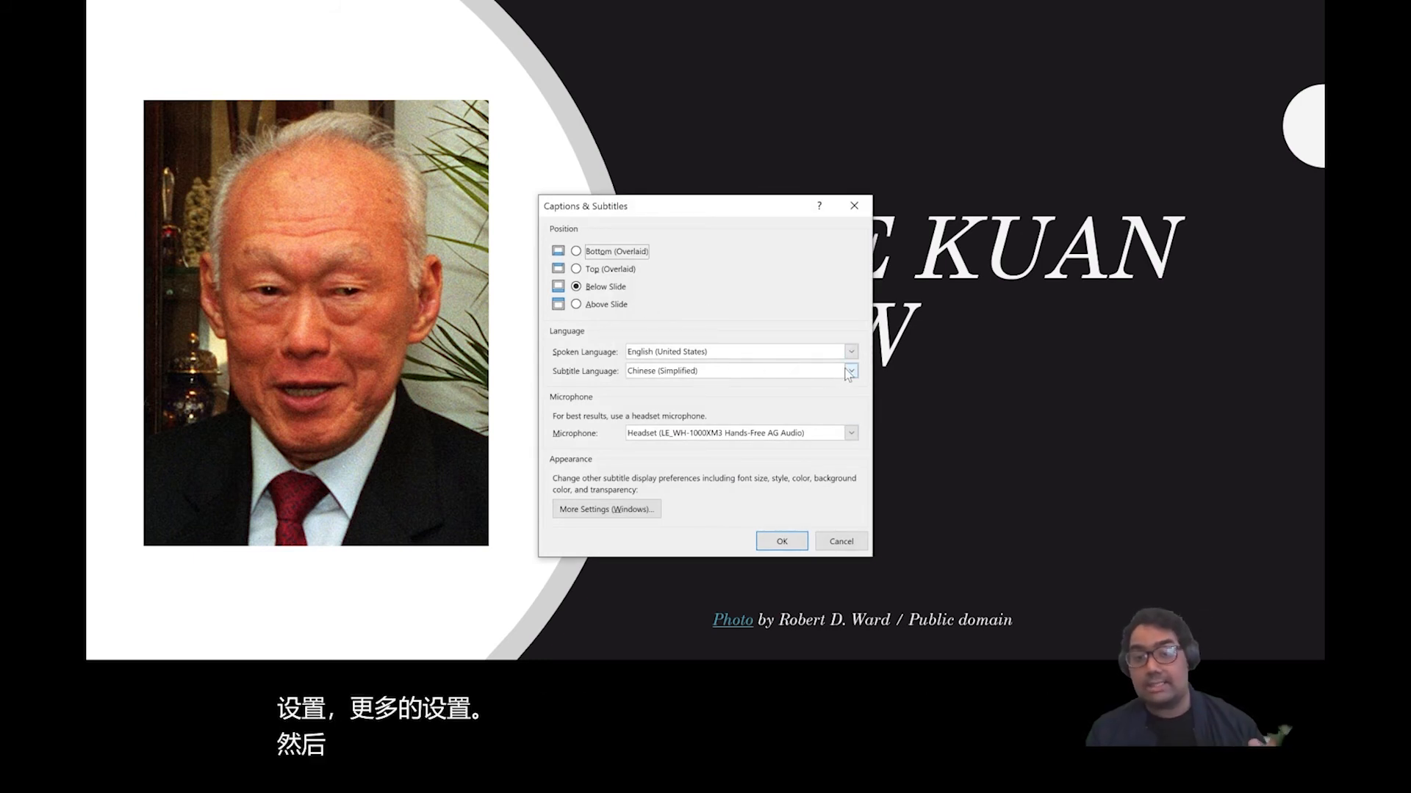
click(850, 371)
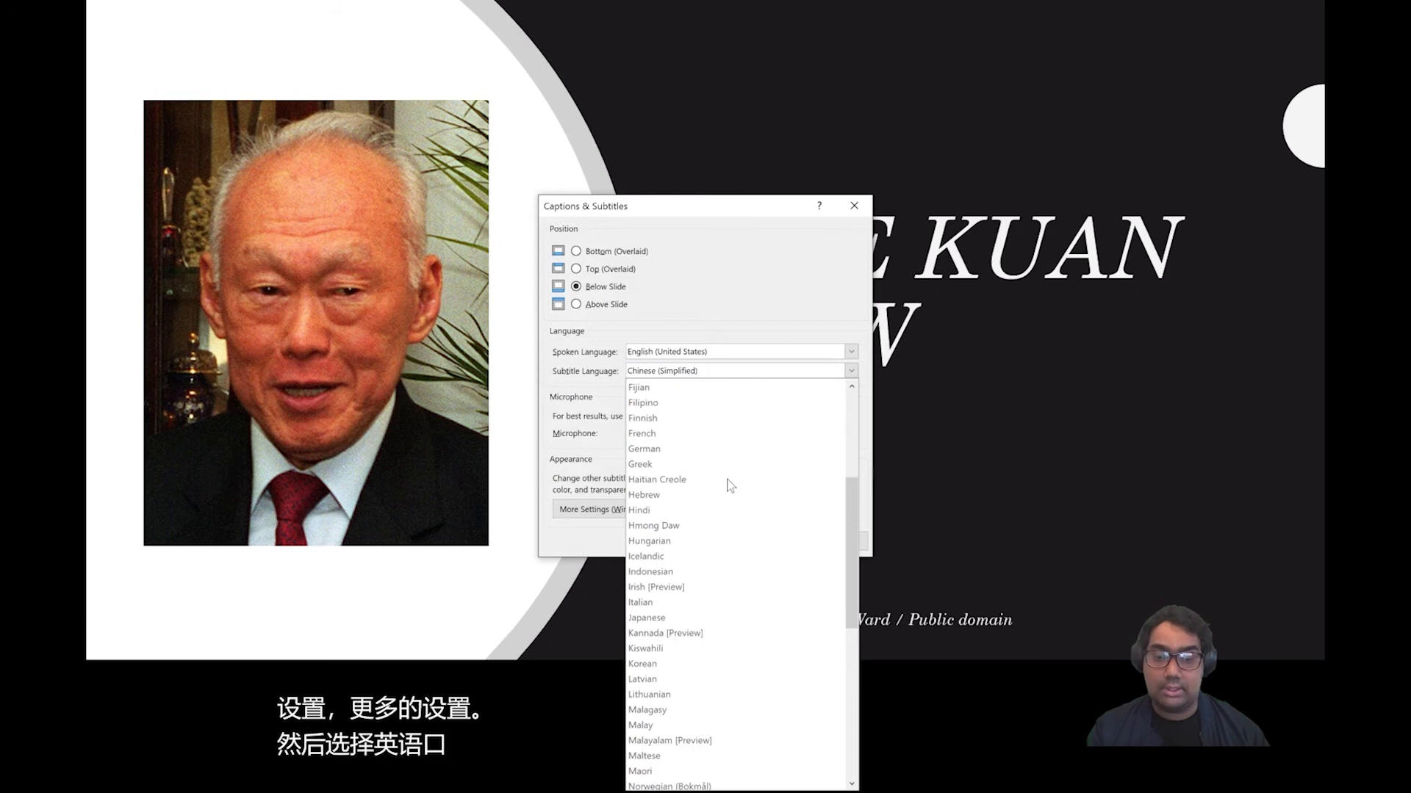
scroll(down, 3)
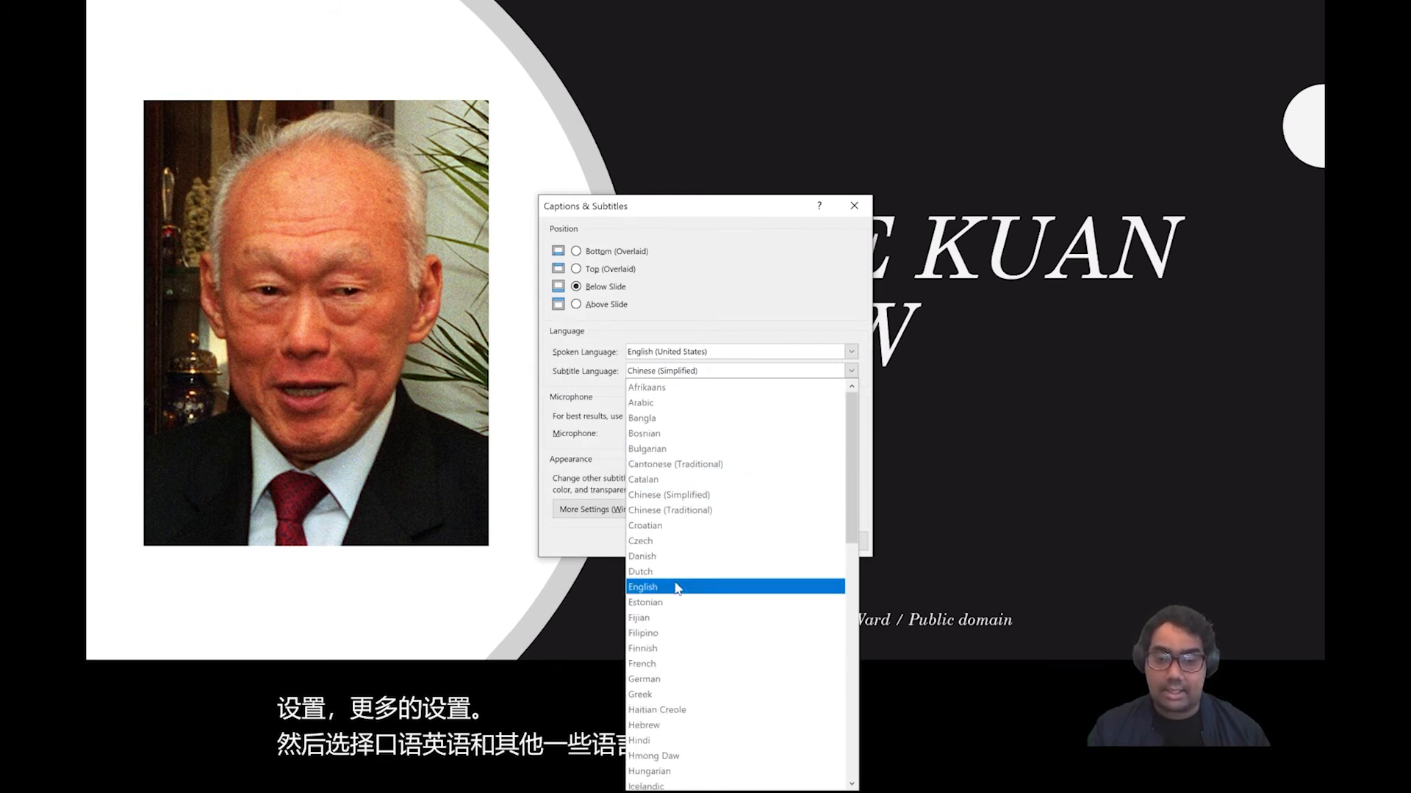
click(642, 587)
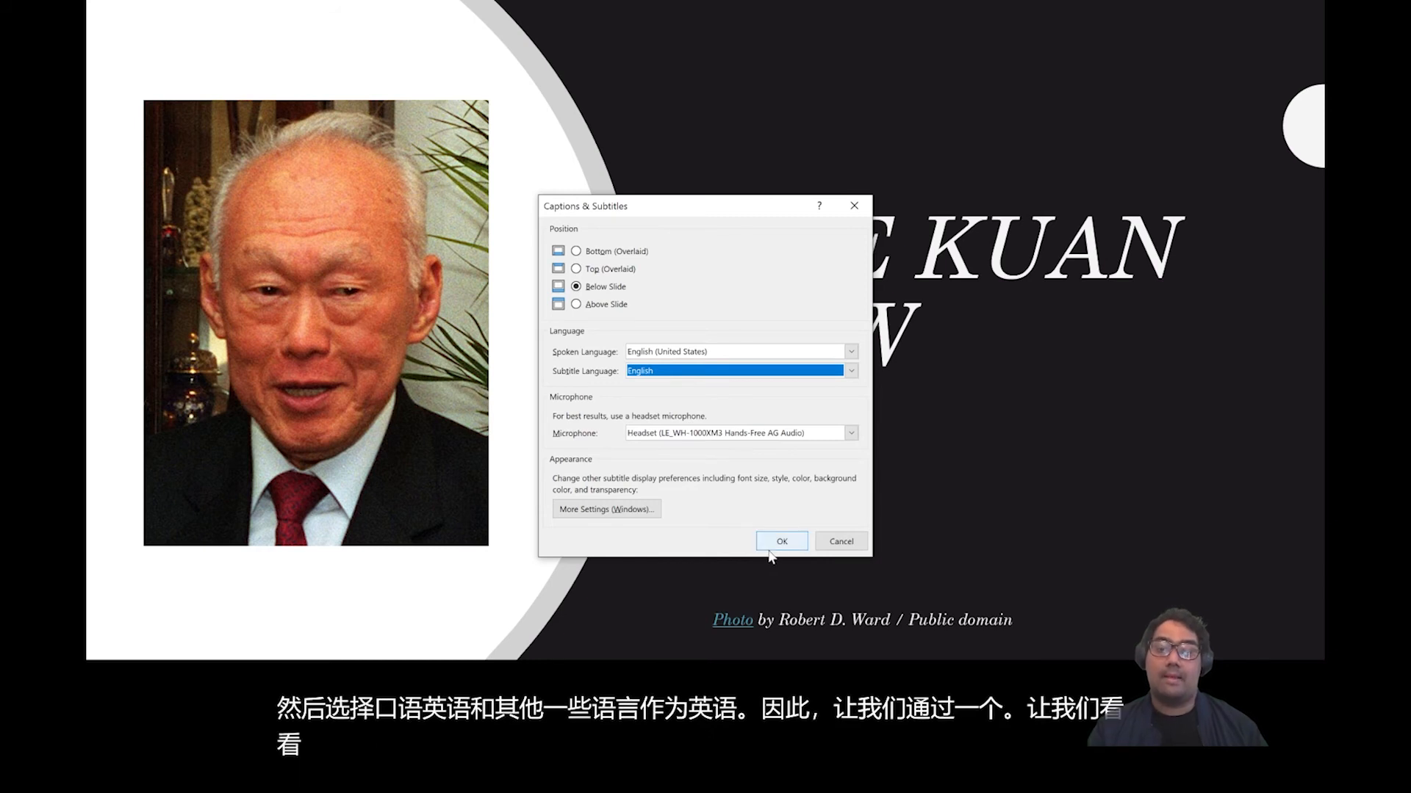